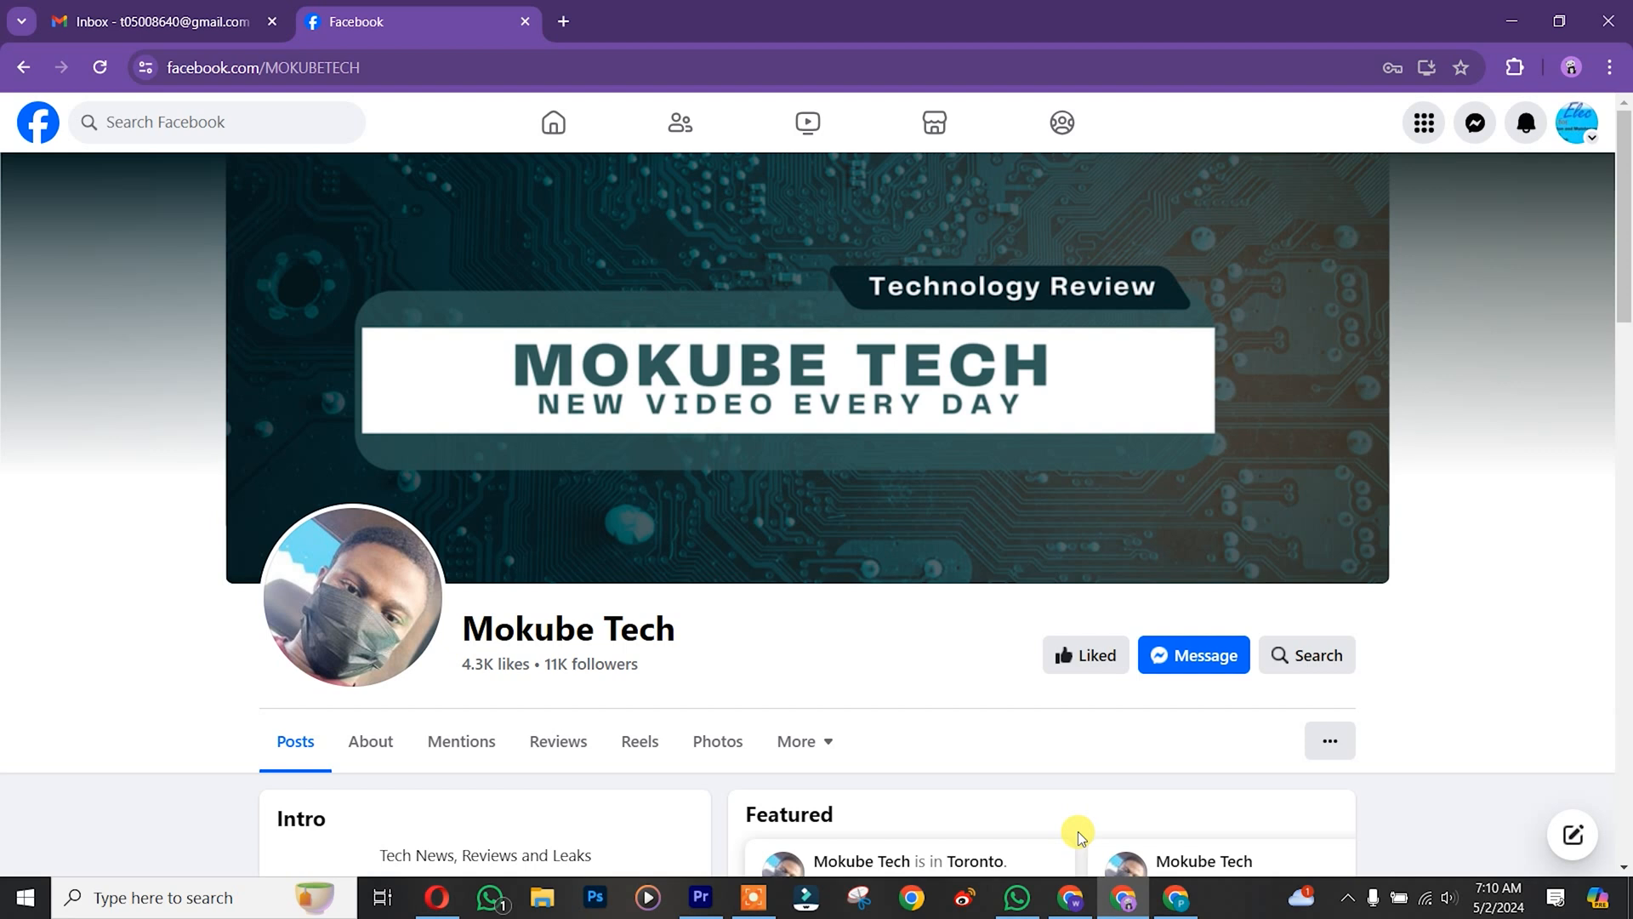
{"action": "mouse_move", "coordinate": [1136, 650]}
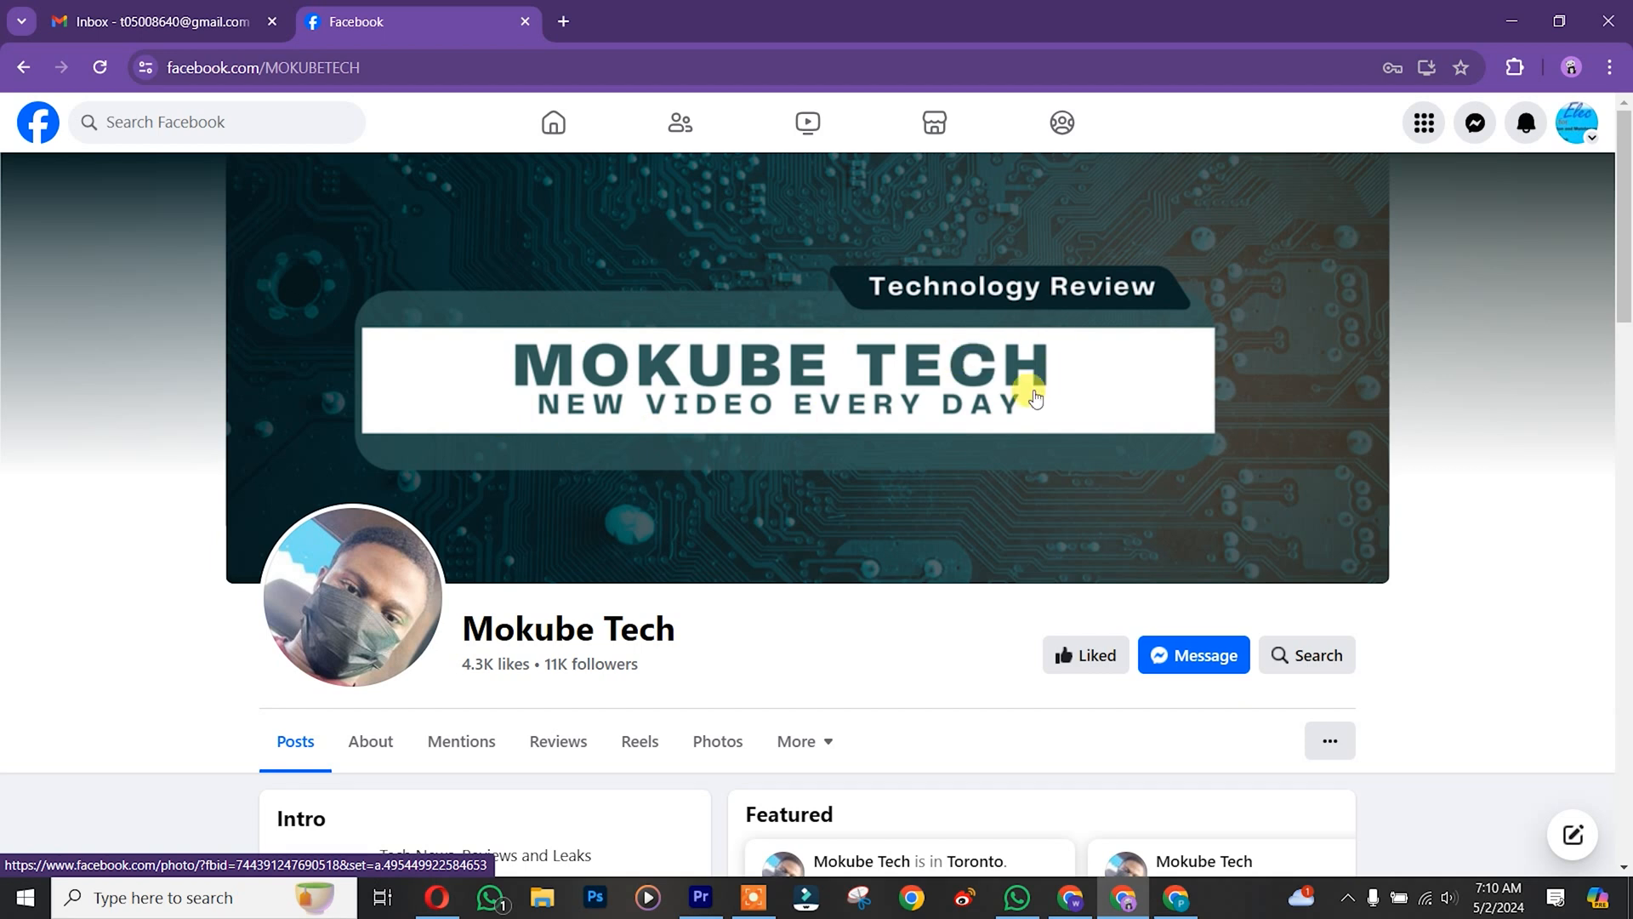
{"action": "mouse_move", "coordinate": [1581, 136]}
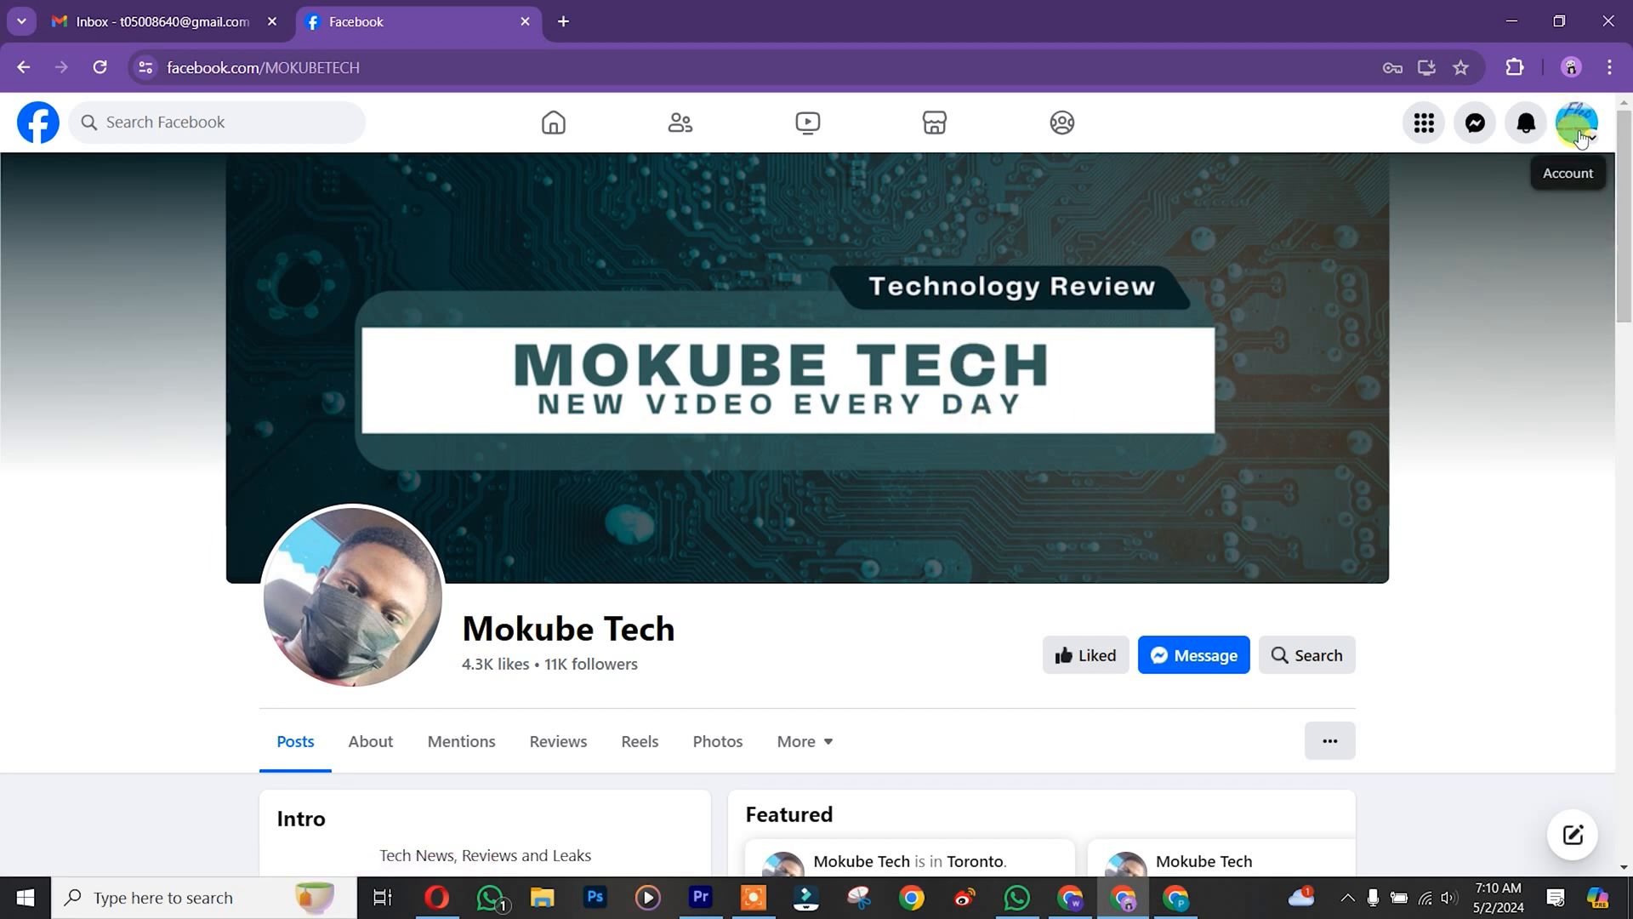
Step: Reach the full Settings page through the account menu's Settings & privacy entry
{"action": "left_click", "coordinate": [1581, 122]}
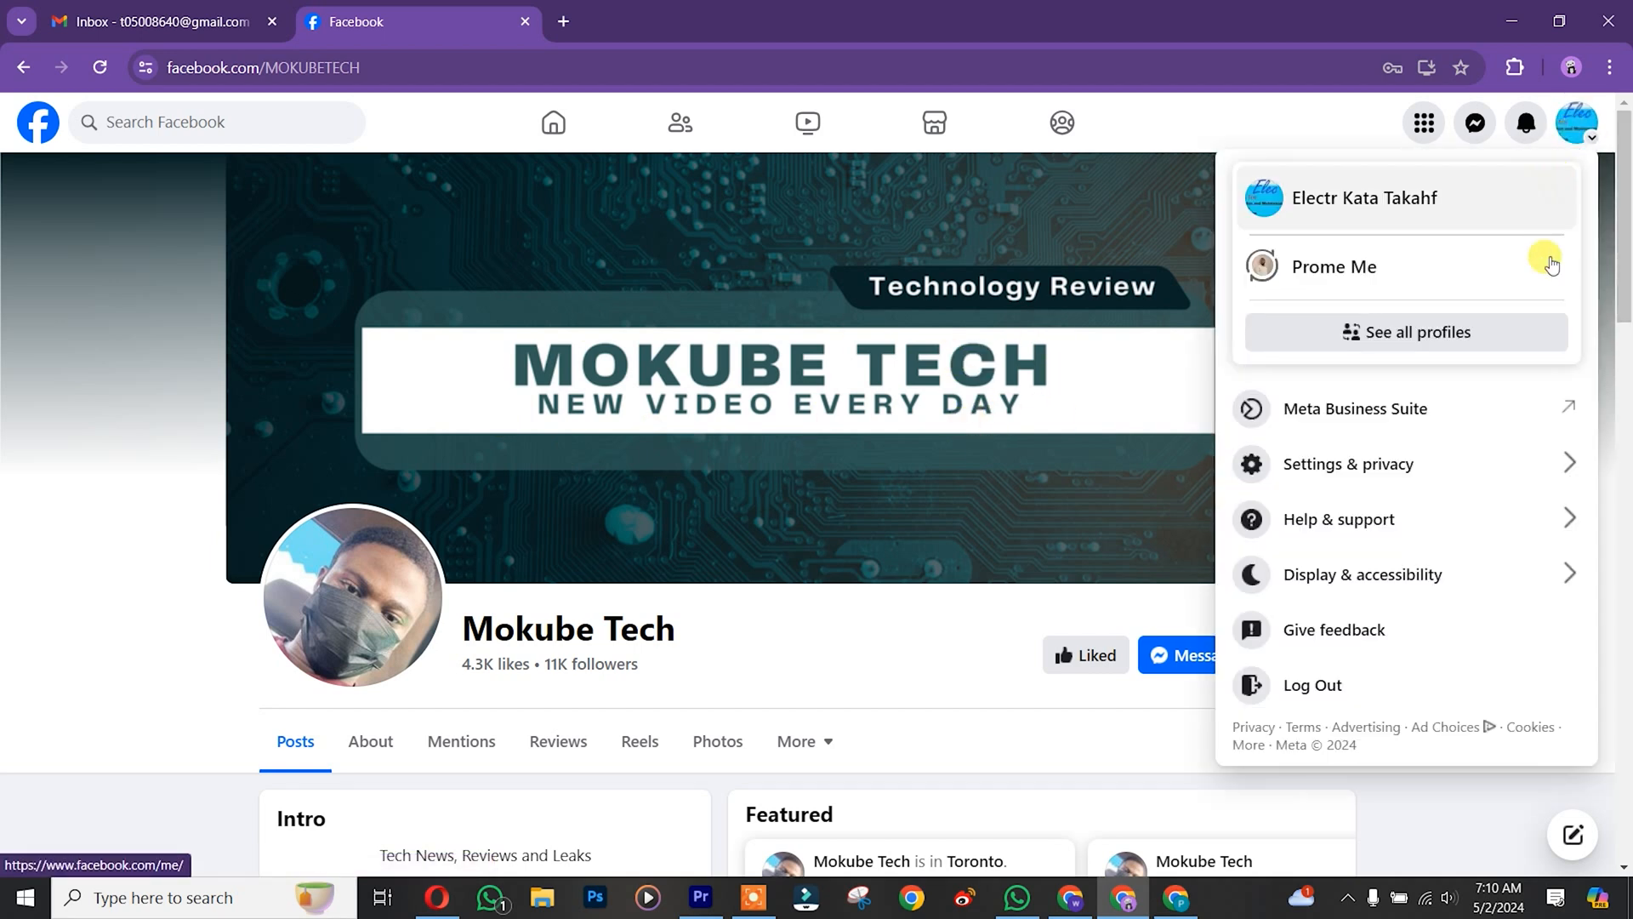
{"action": "mouse_move", "coordinate": [1299, 475]}
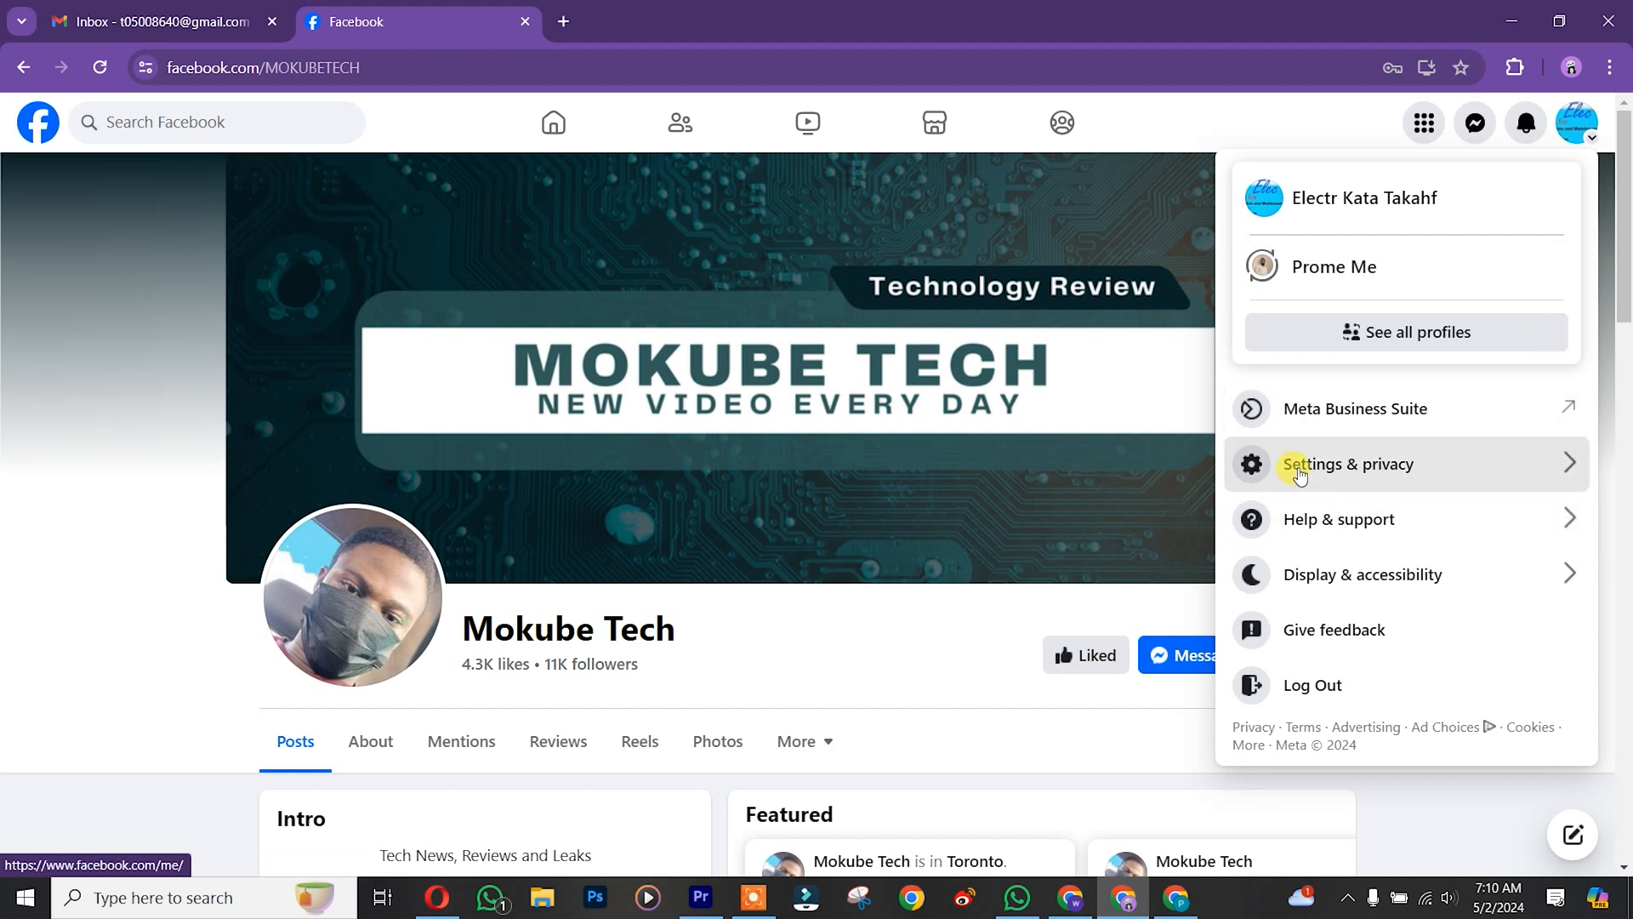
{"action": "left_click", "coordinate": [1347, 463]}
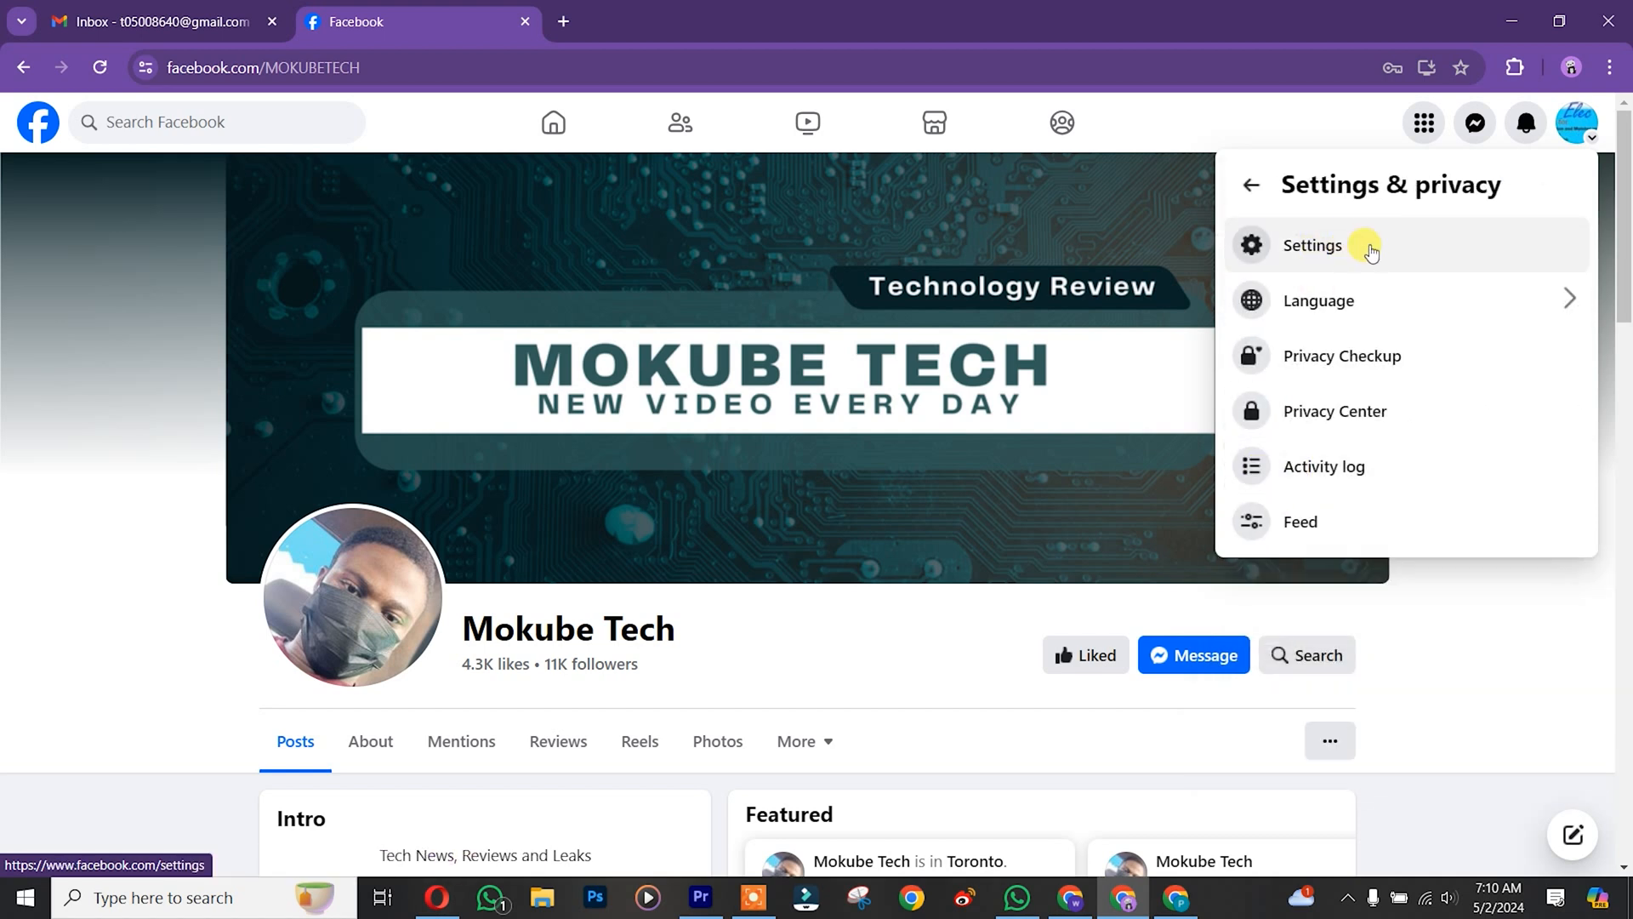
{"action": "left_click", "coordinate": [1312, 245]}
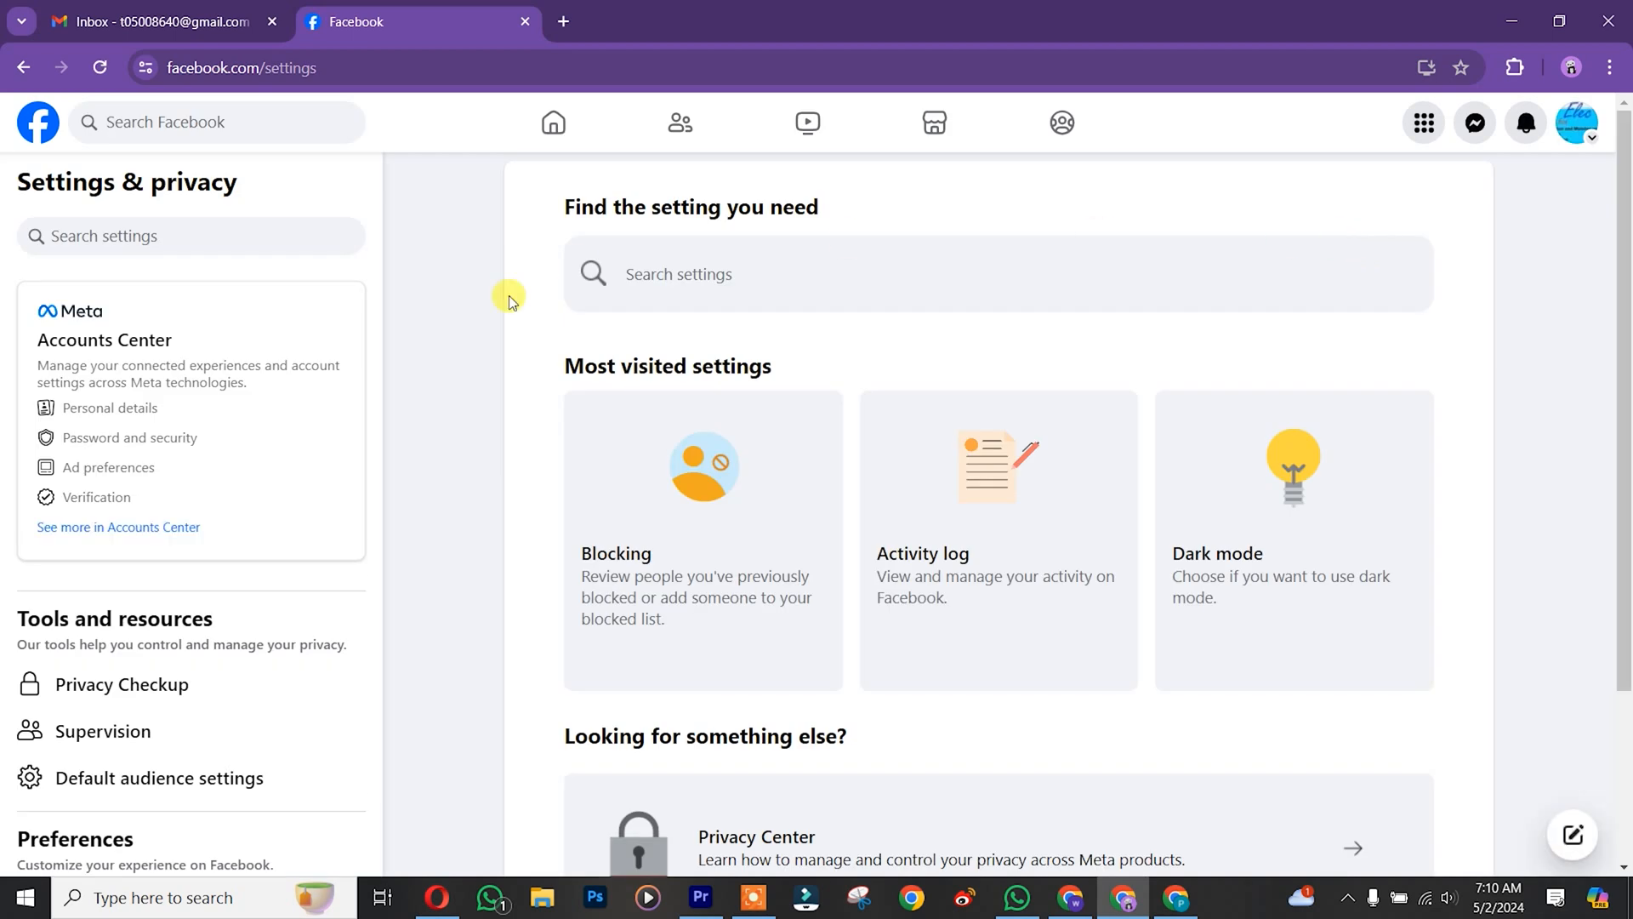
Step: Go to Accounts Center and view Personal details with the contact info options
{"action": "left_click", "coordinate": [131, 437]}
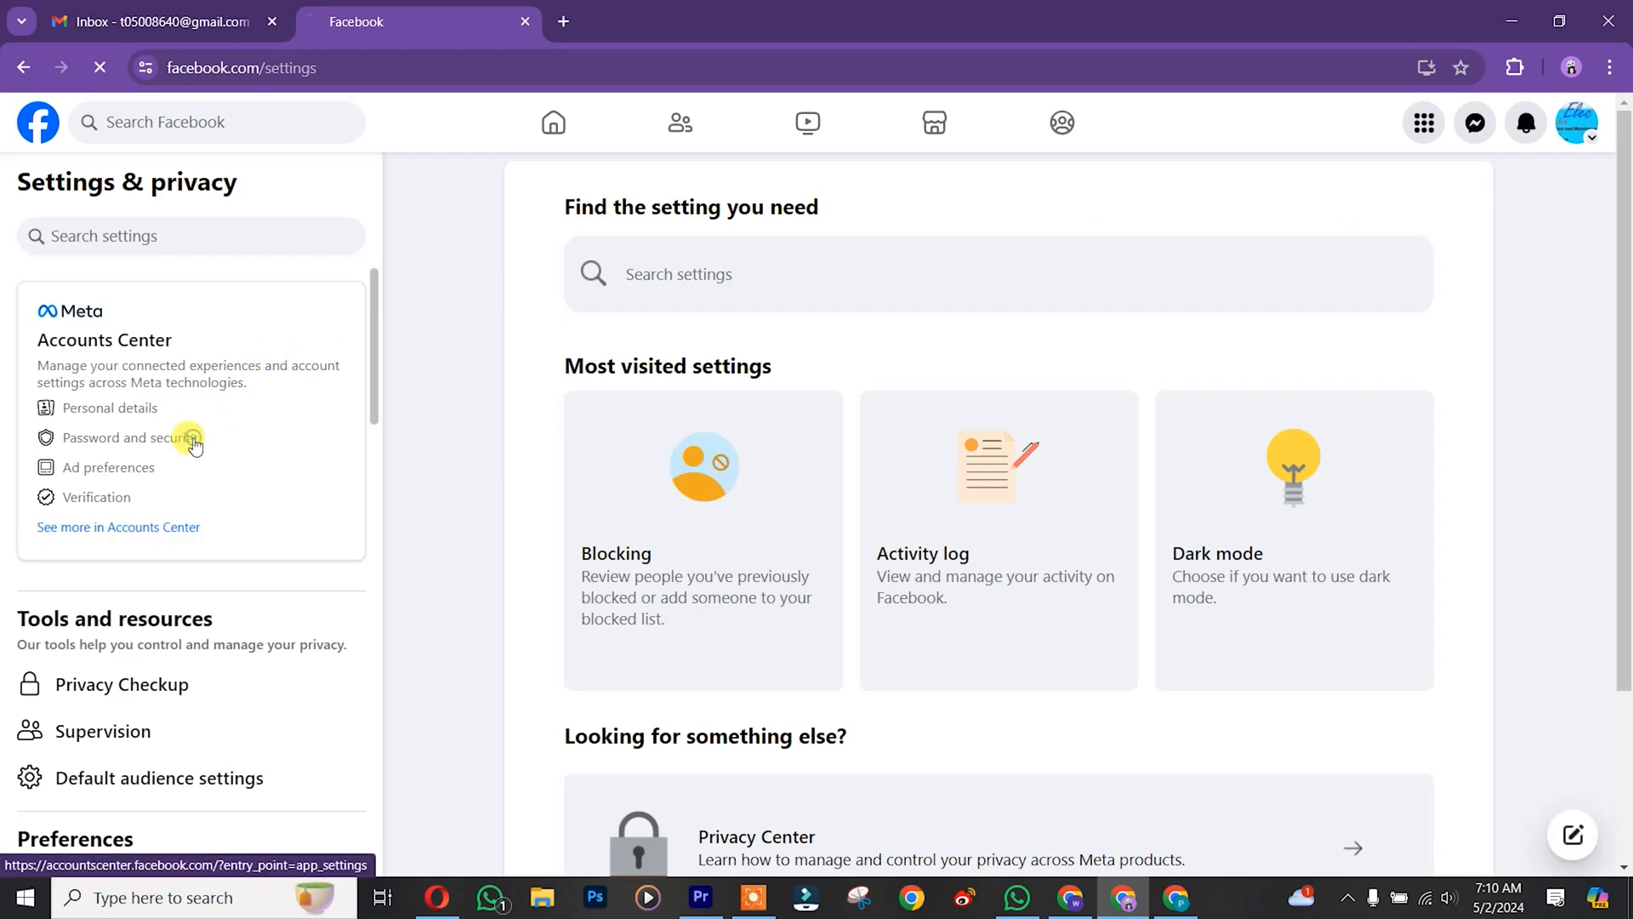
{"action": "left_click", "coordinate": [130, 437]}
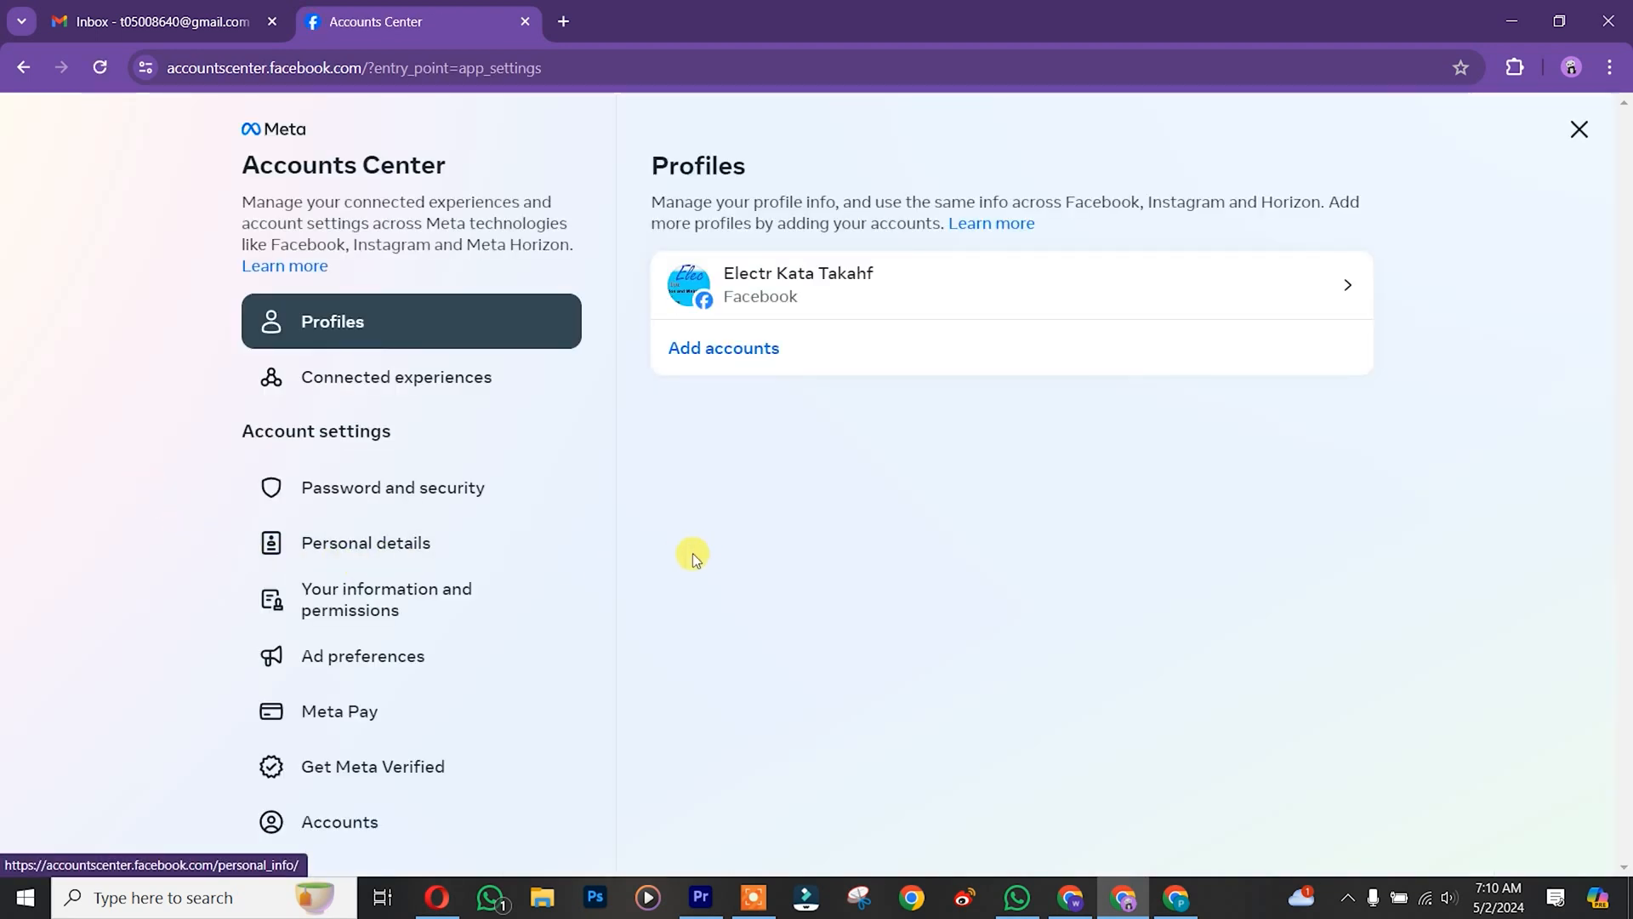
{"action": "left_click", "coordinate": [399, 543]}
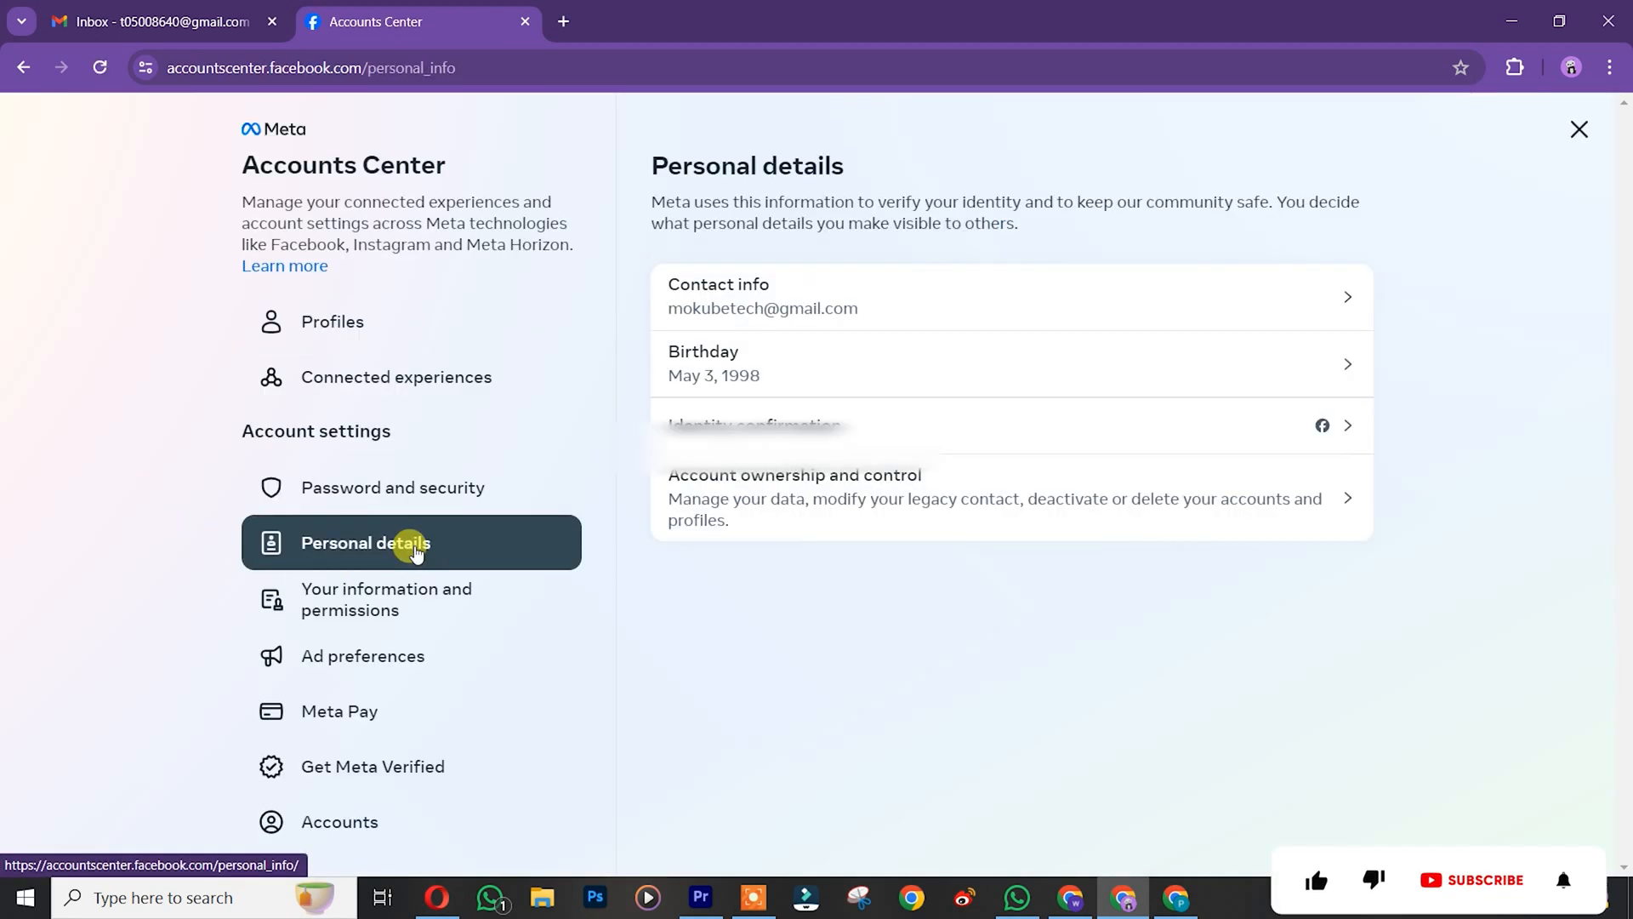
{"action": "mouse_move", "coordinate": [759, 677]}
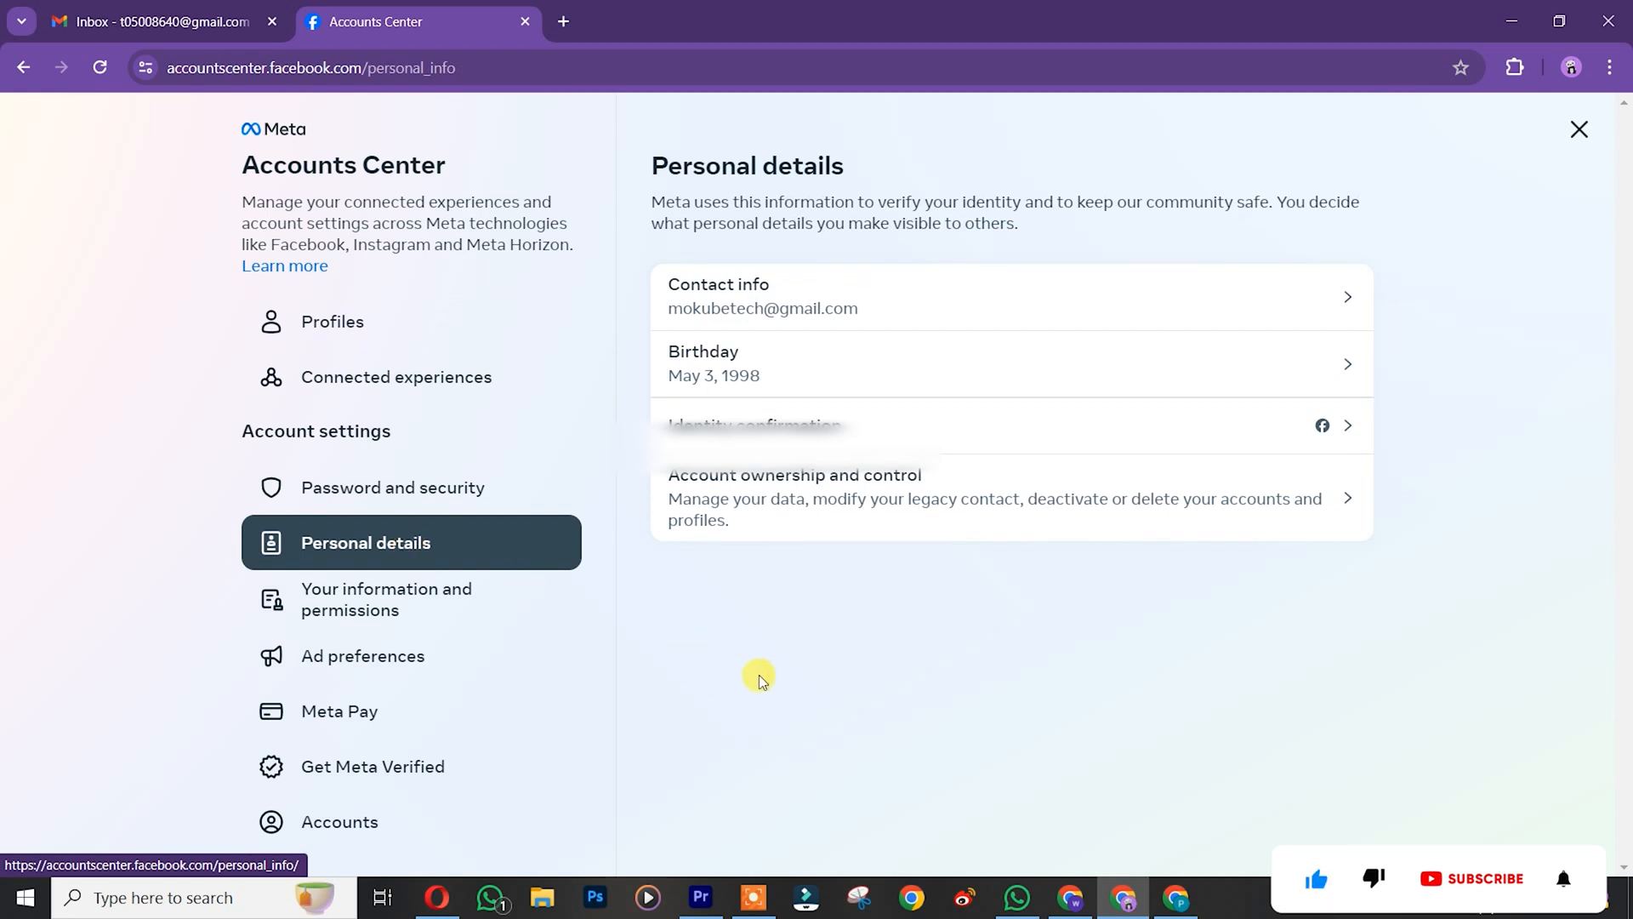
{"action": "mouse_move", "coordinate": [784, 309]}
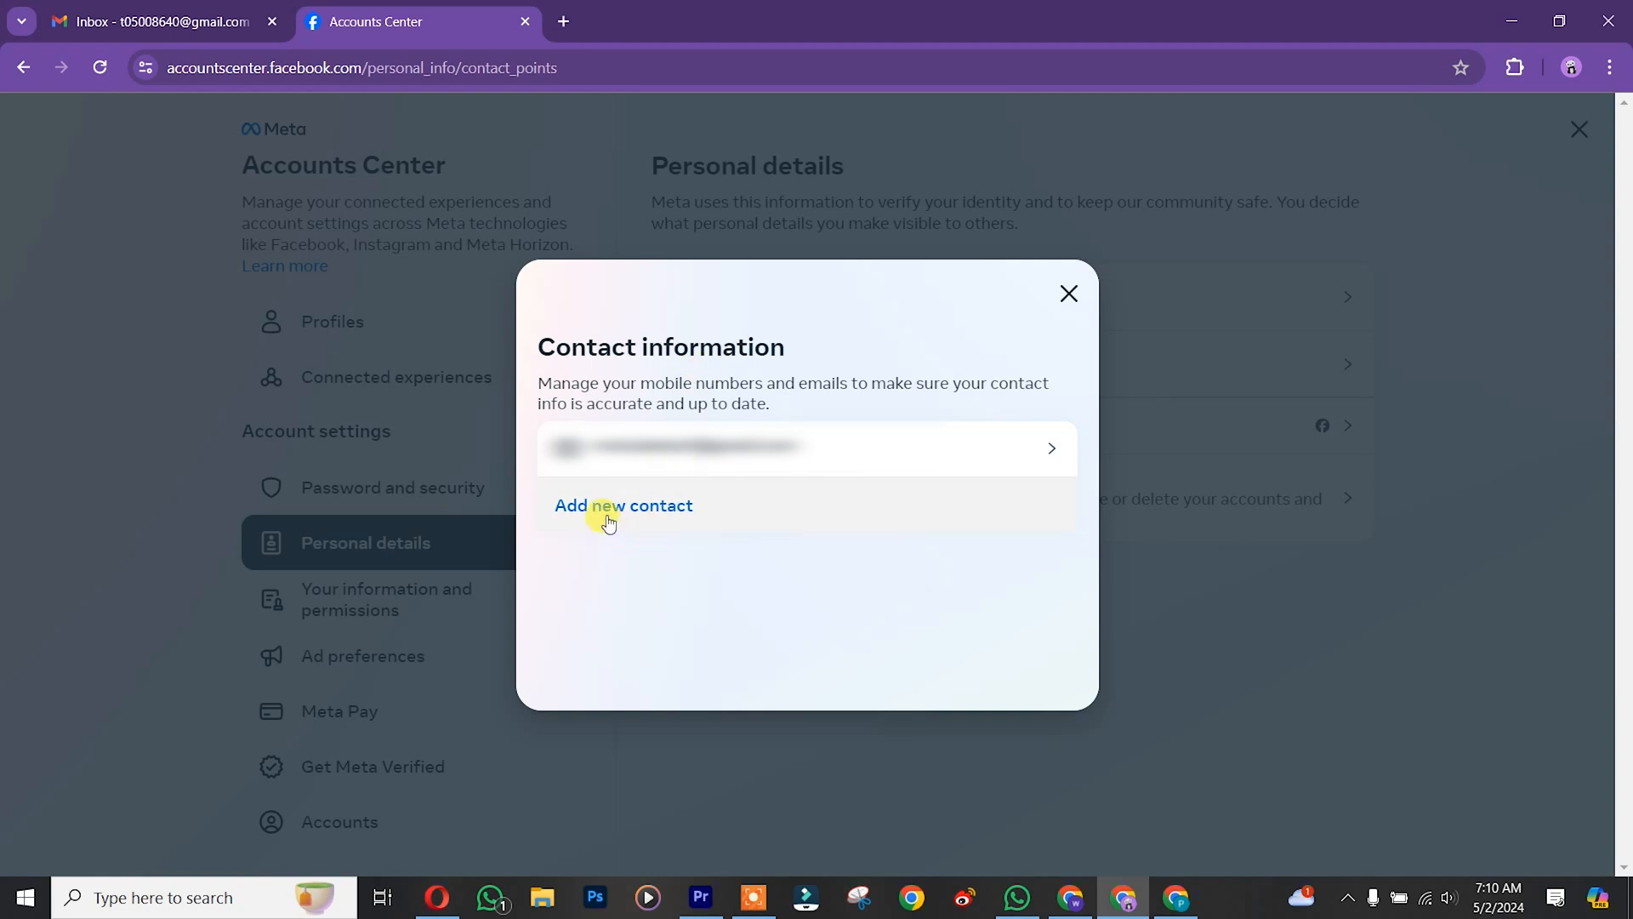
Step: Start adding a new contact and choose the email option to get an empty add-email form
{"action": "left_click", "coordinate": [623, 505]}
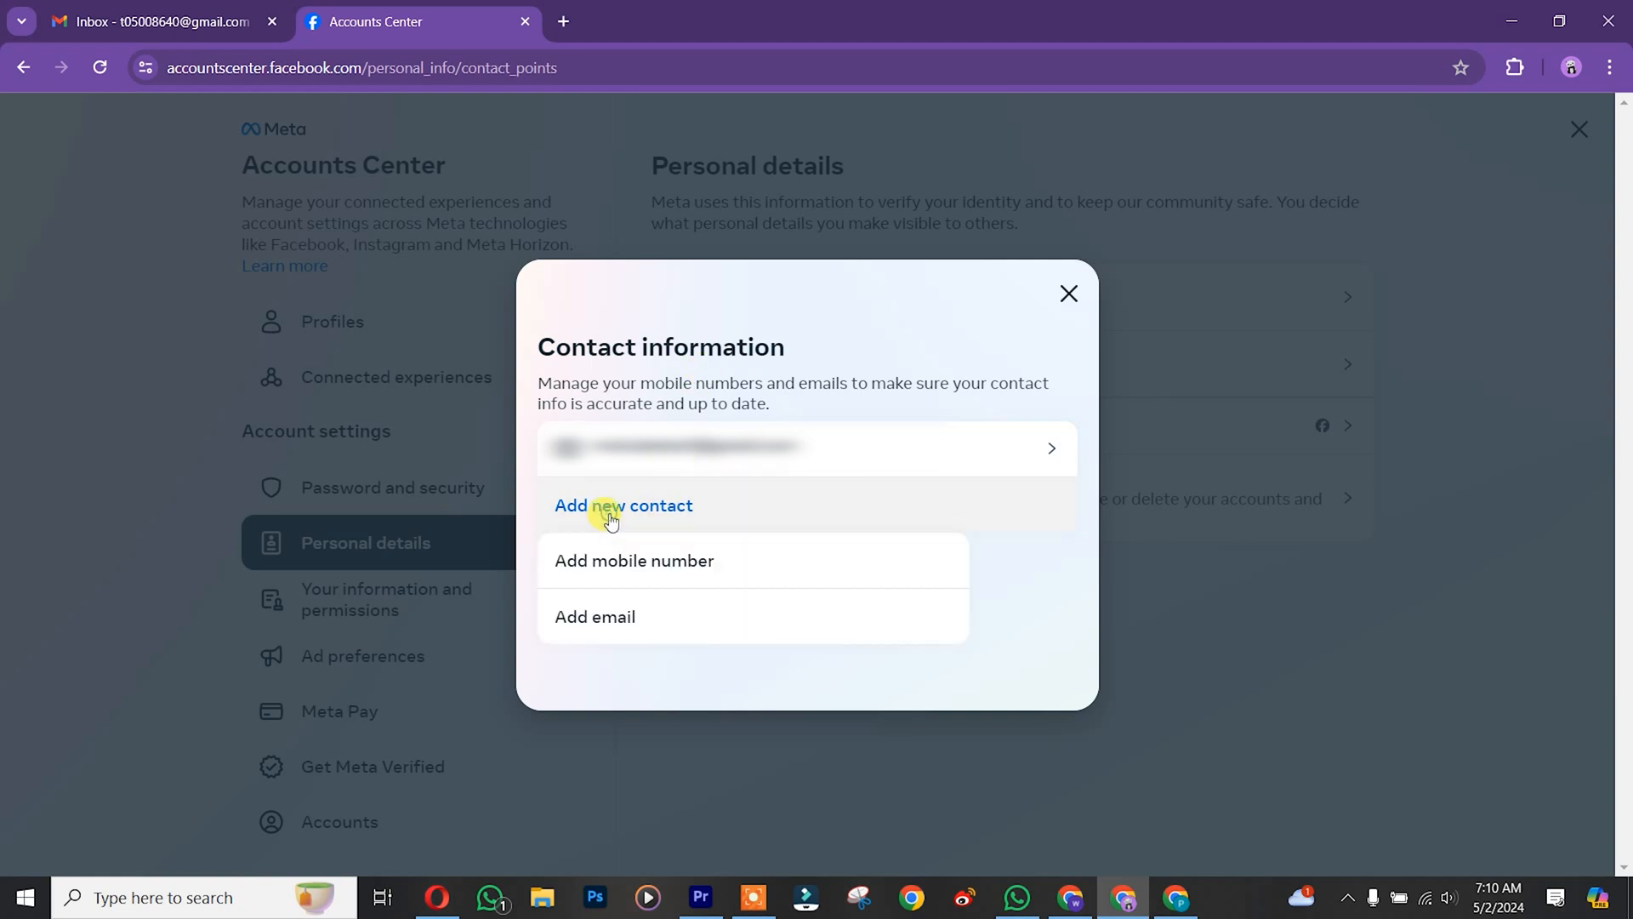
{"action": "mouse_move", "coordinate": [590, 626]}
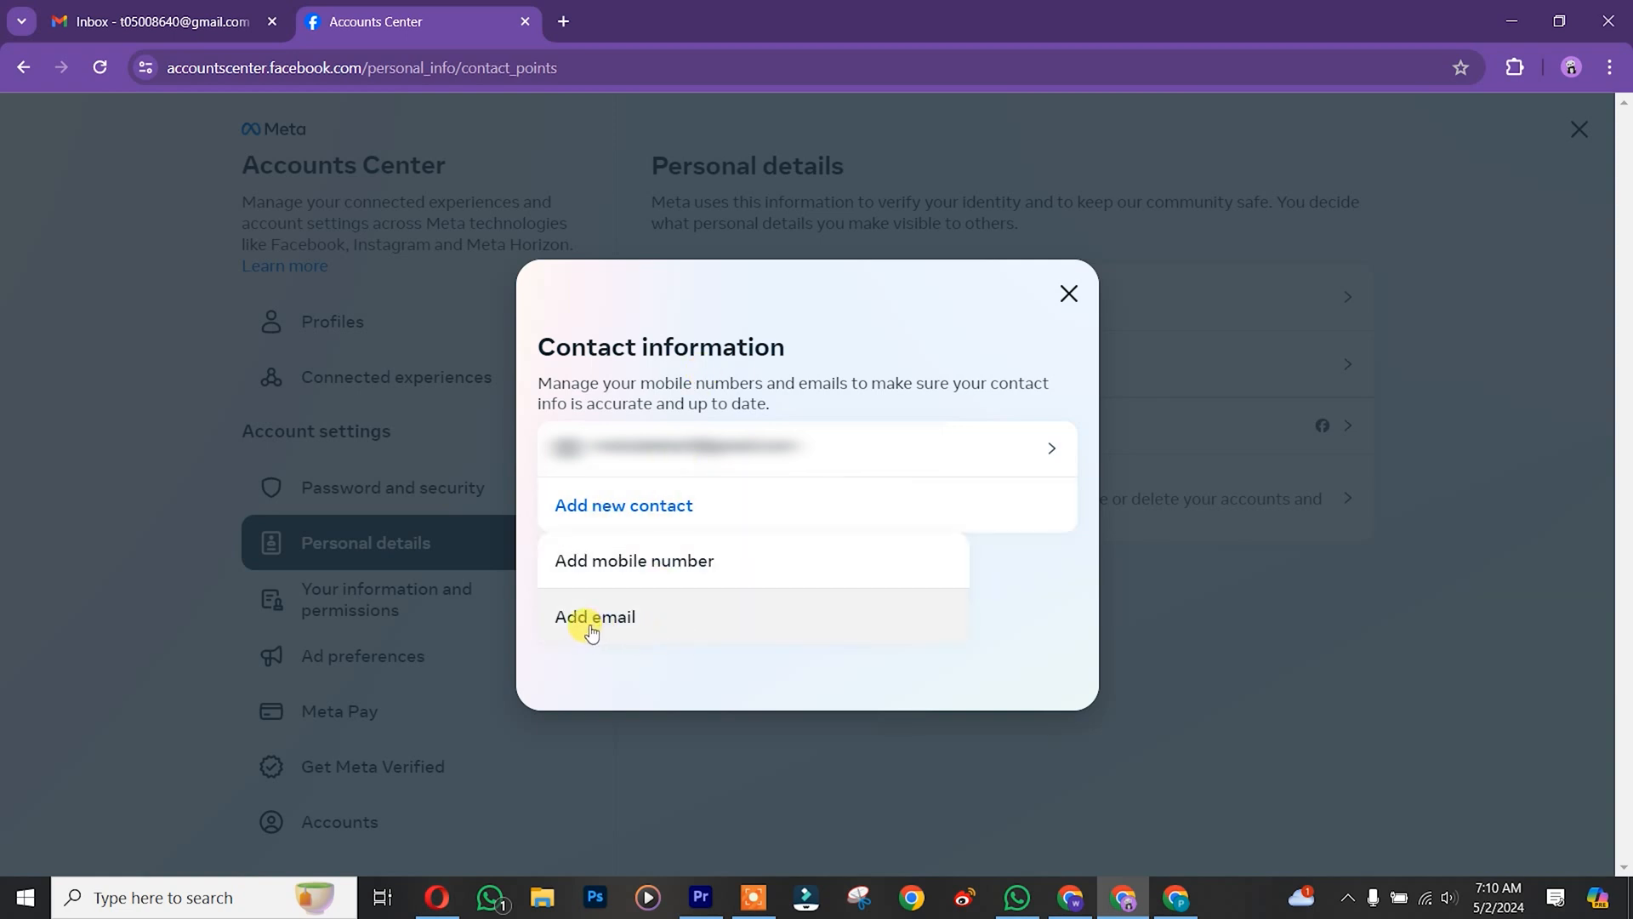
{"action": "left_click", "coordinate": [595, 617]}
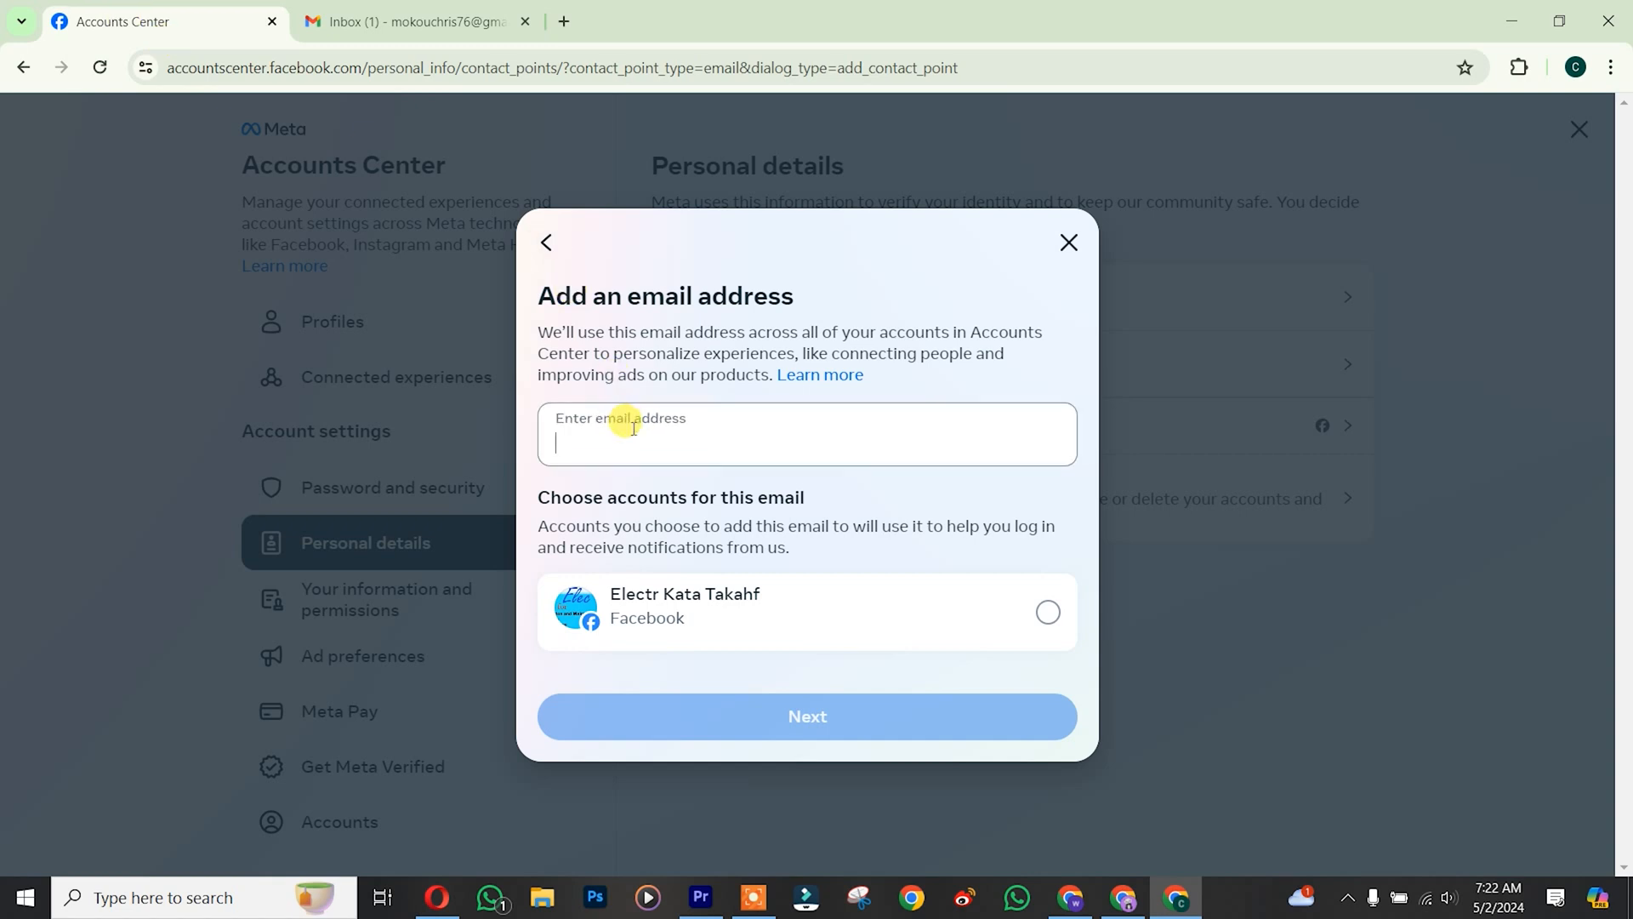
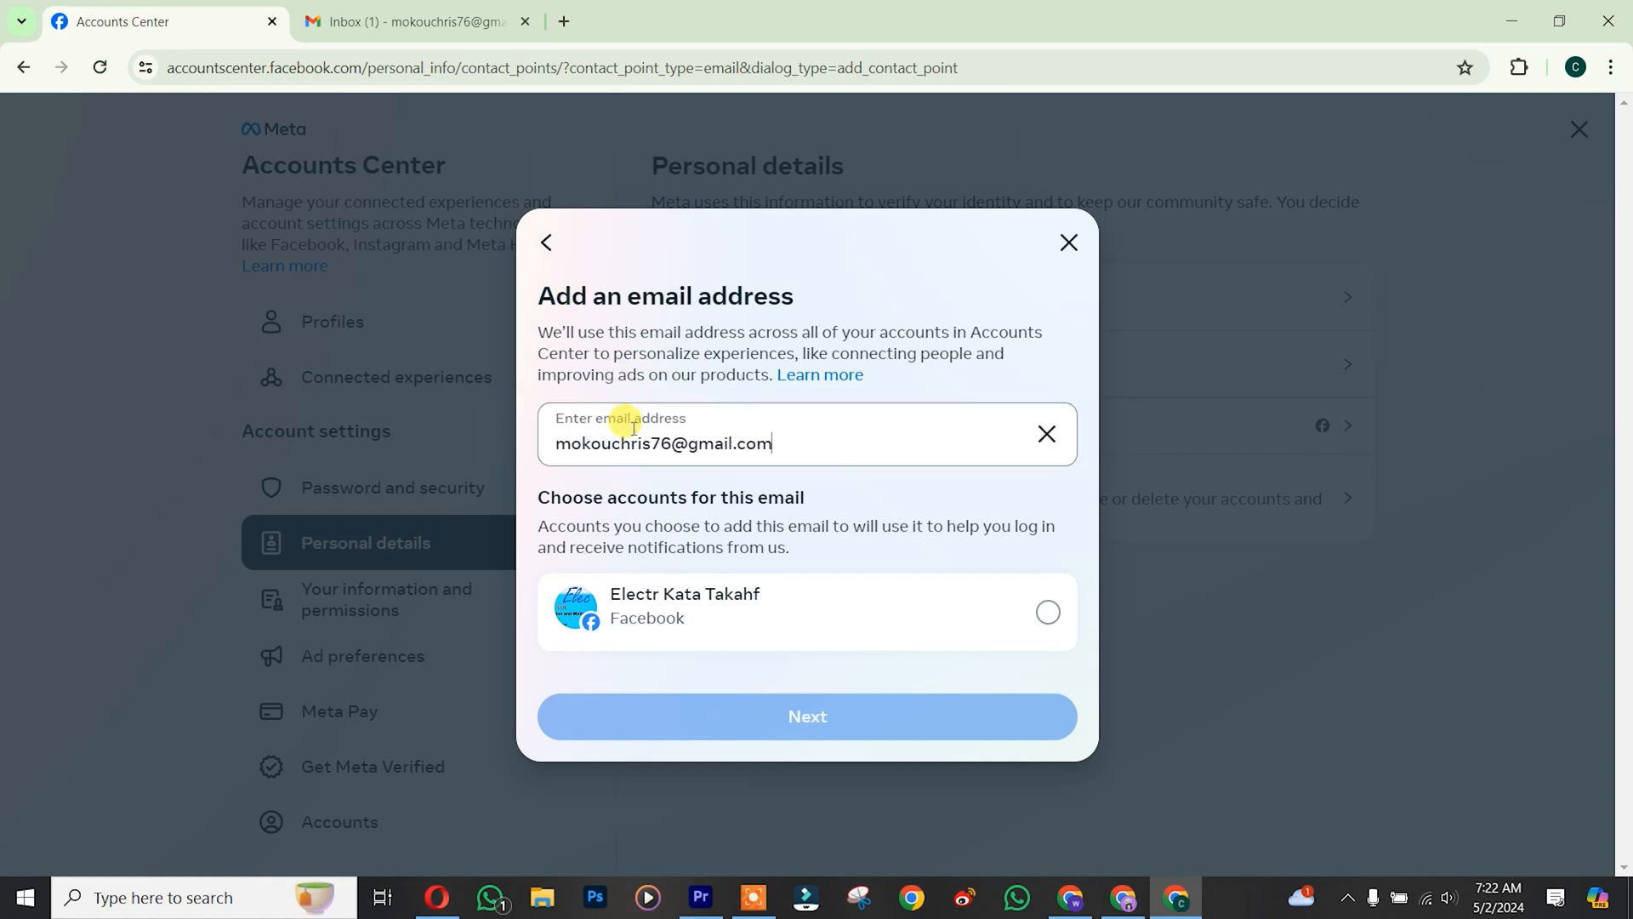
{"action": "left_click", "coordinate": [1047, 611]}
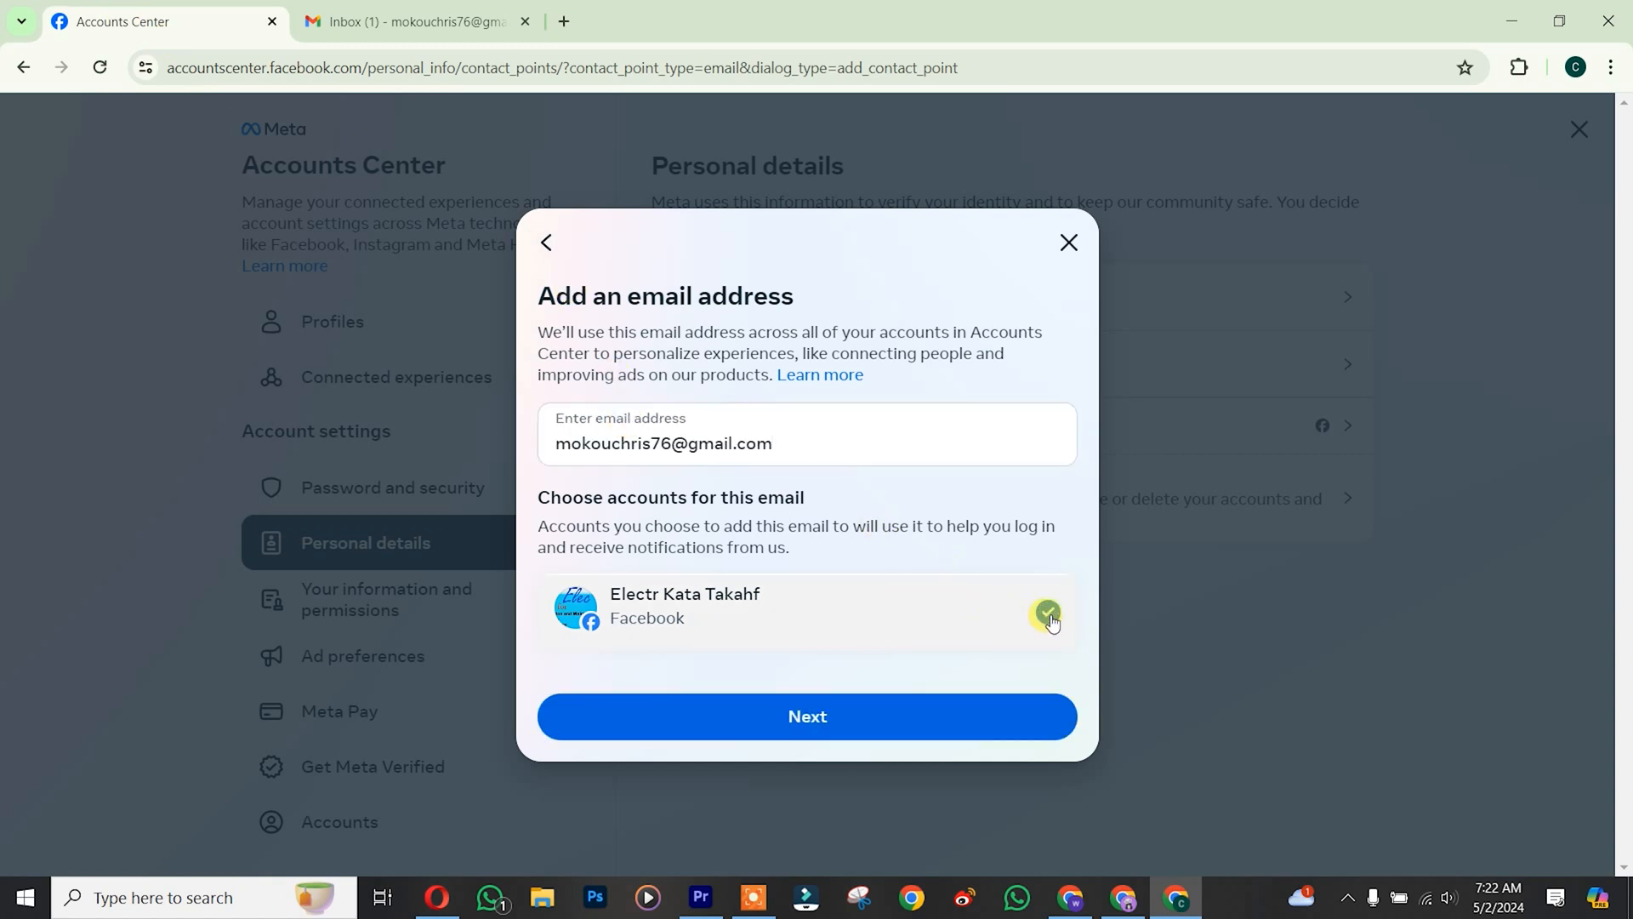
{"action": "left_click", "coordinate": [807, 716]}
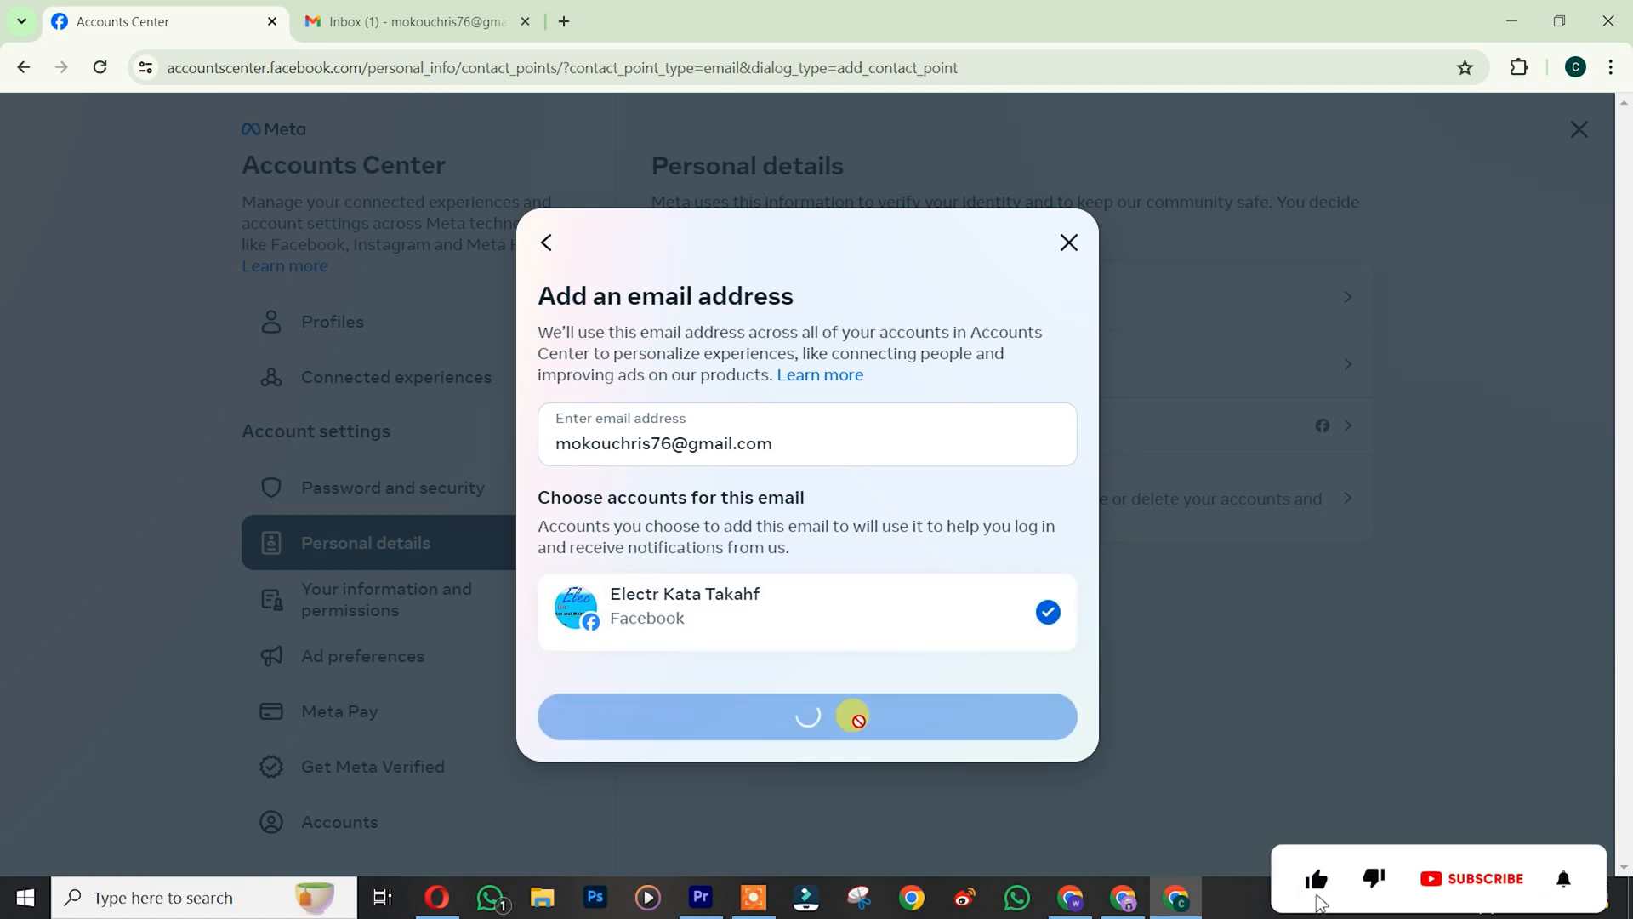
{"action": "left_click", "coordinate": [807, 716]}
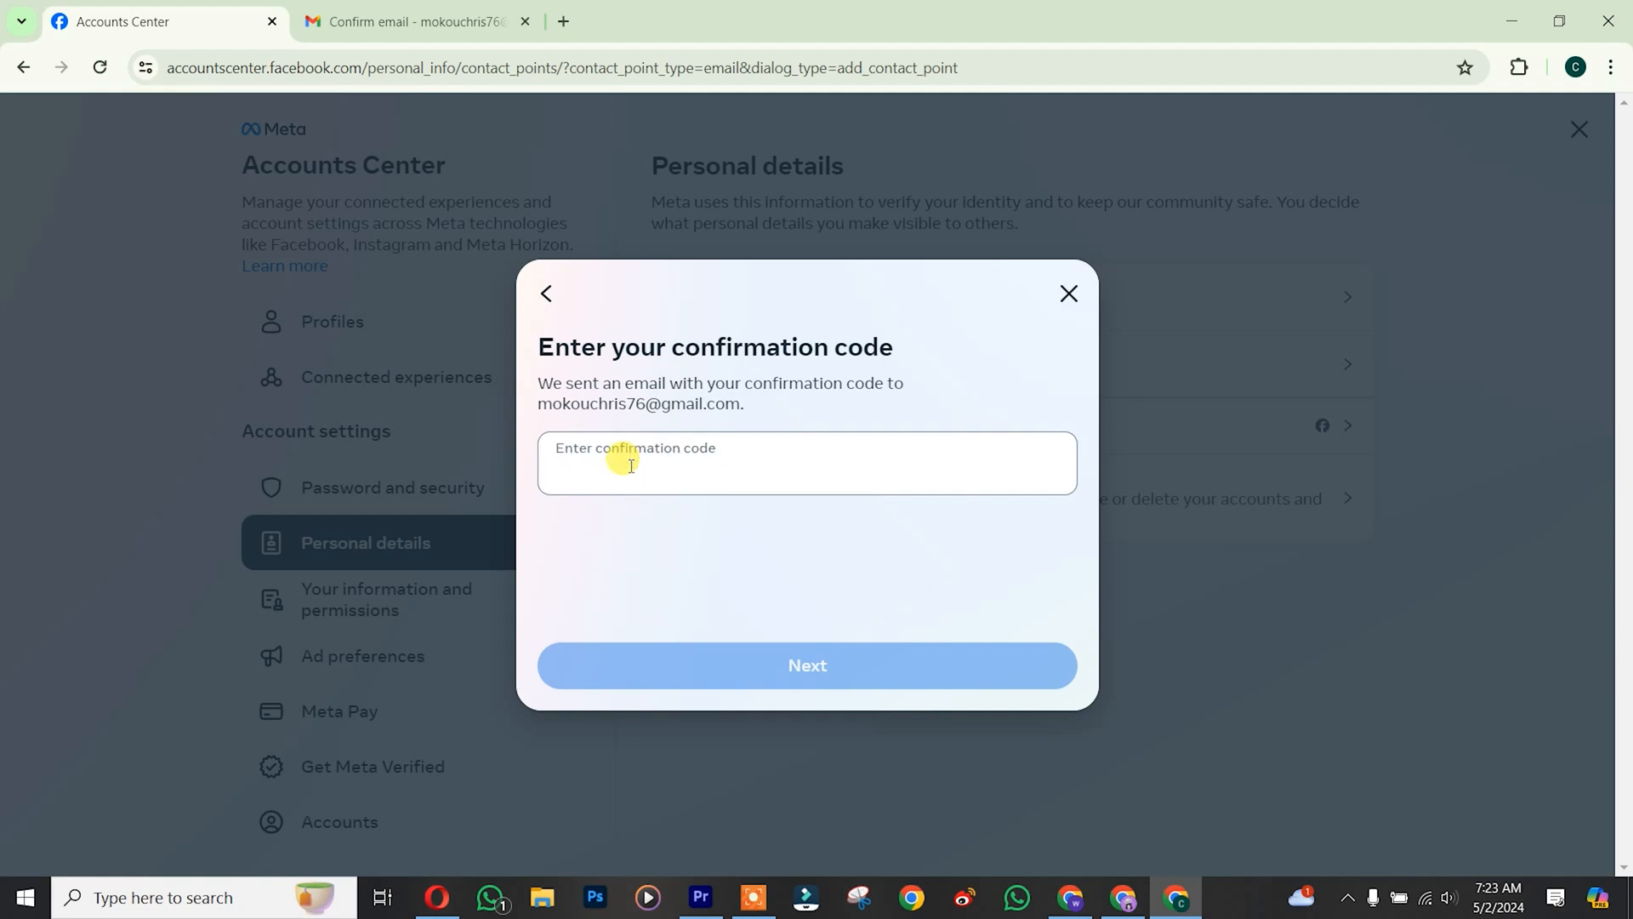
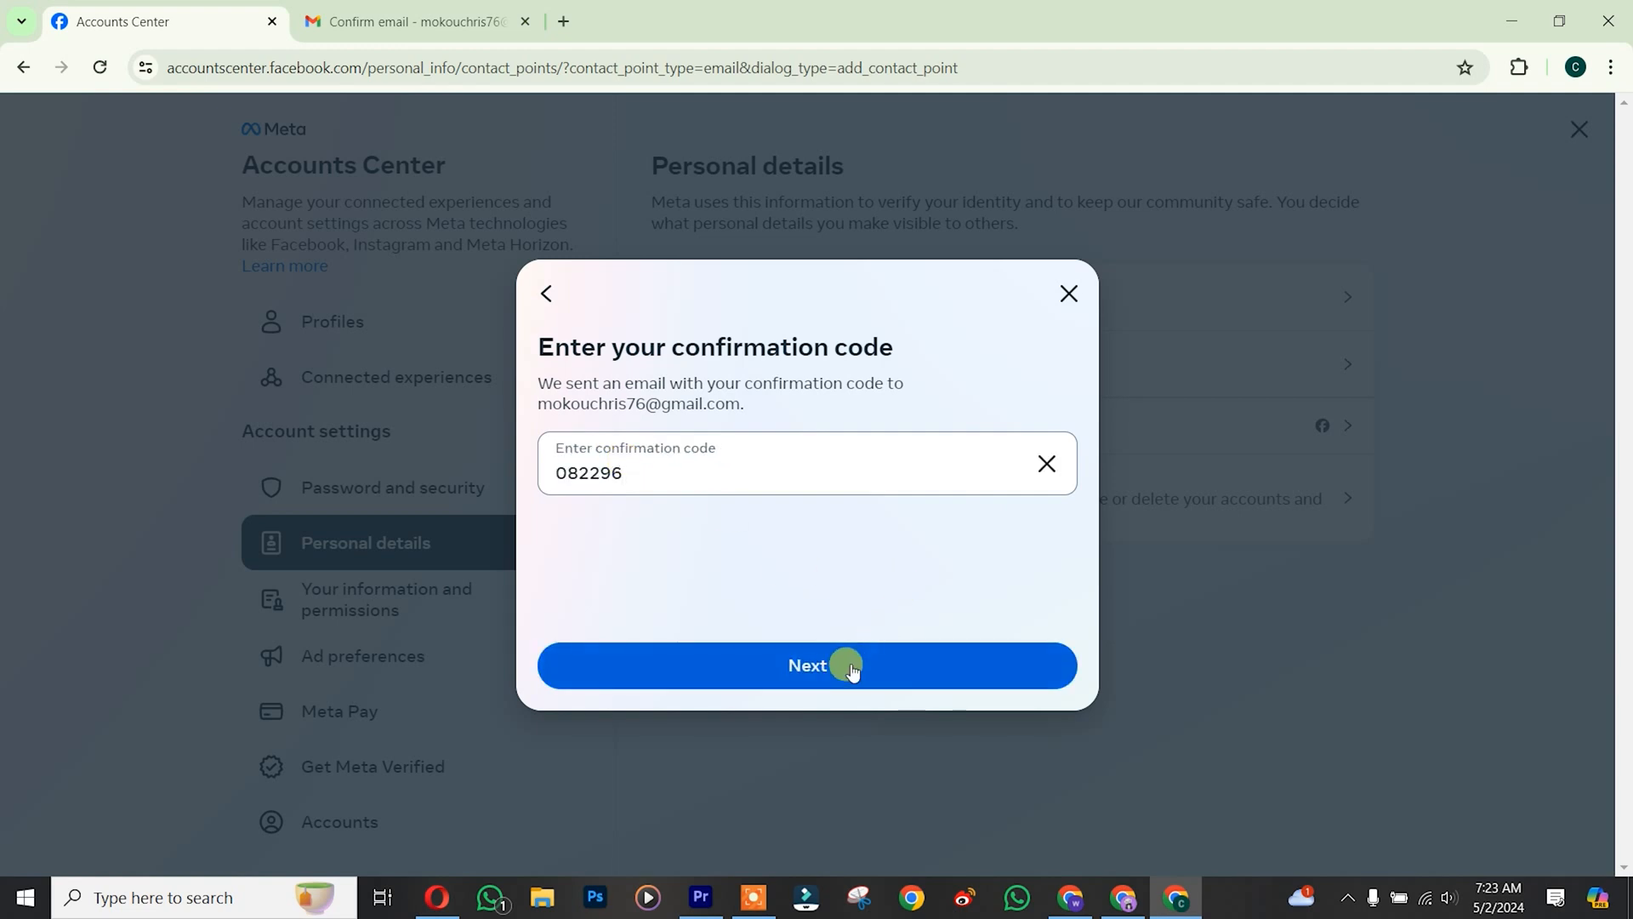
{"action": "left_click", "coordinate": [838, 665]}
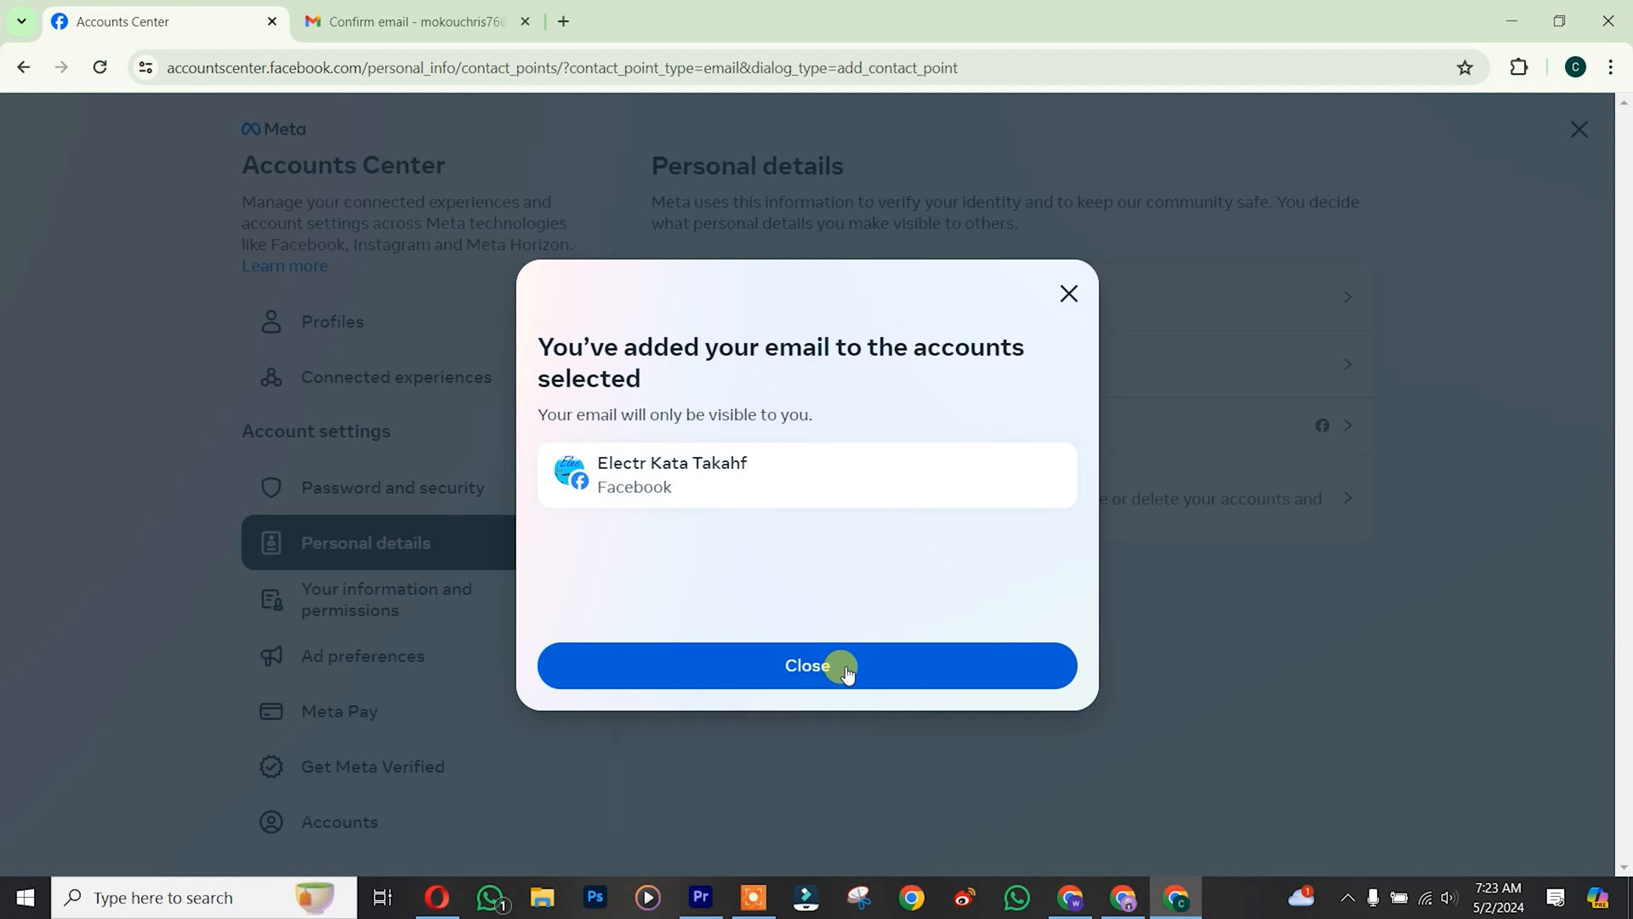
{"action": "left_click", "coordinate": [807, 665]}
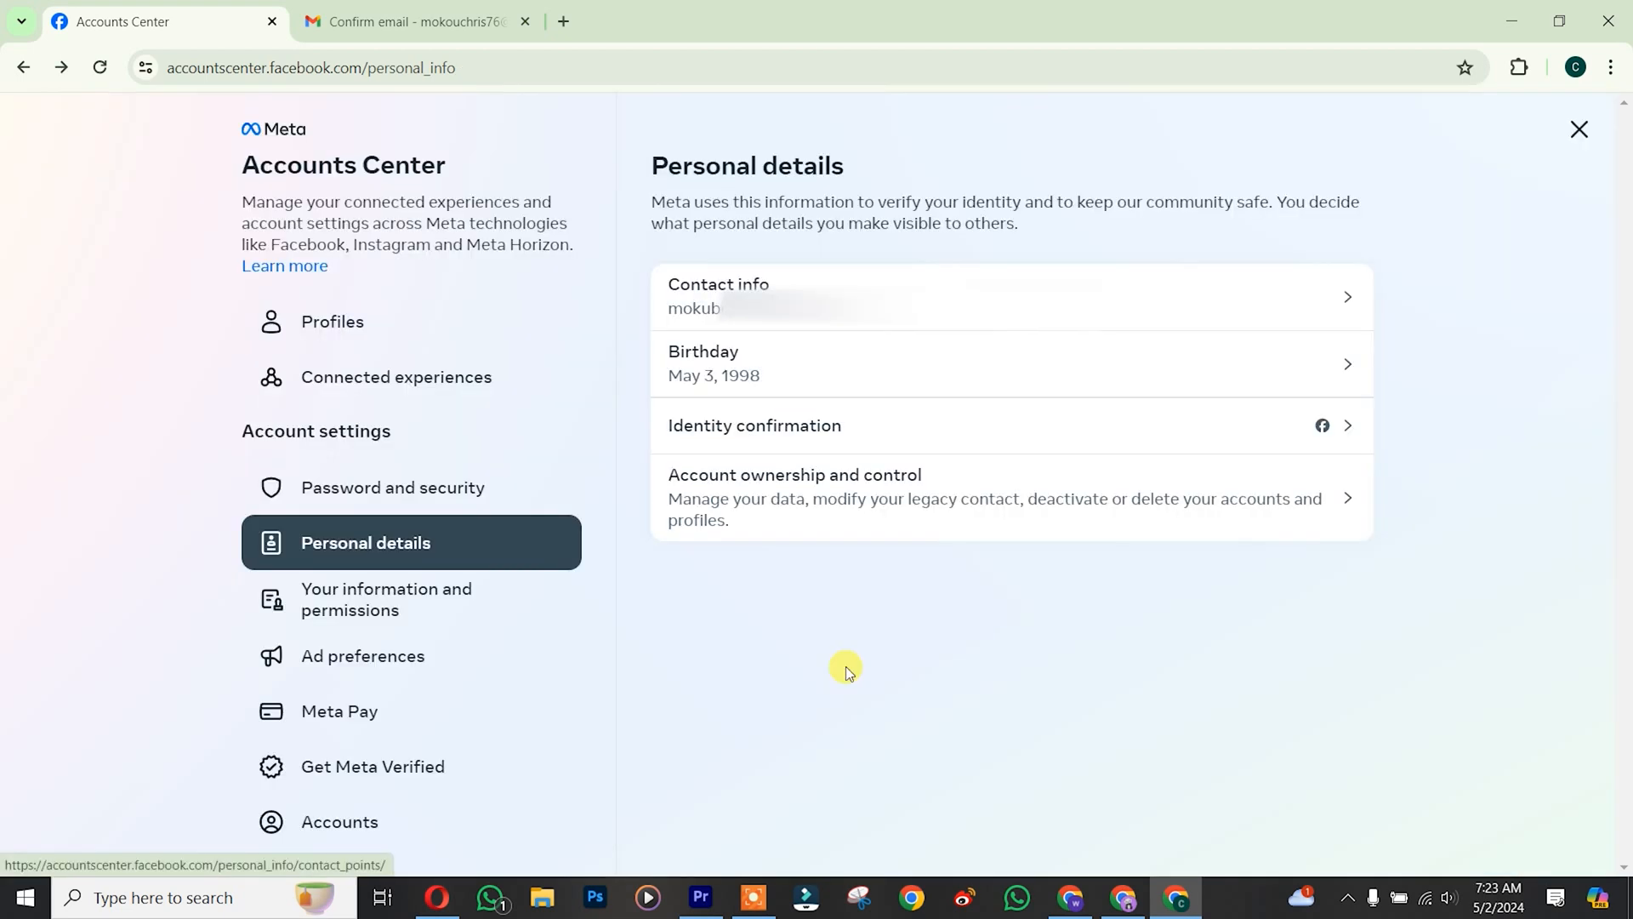
{"action": "left_click", "coordinate": [97, 67]}
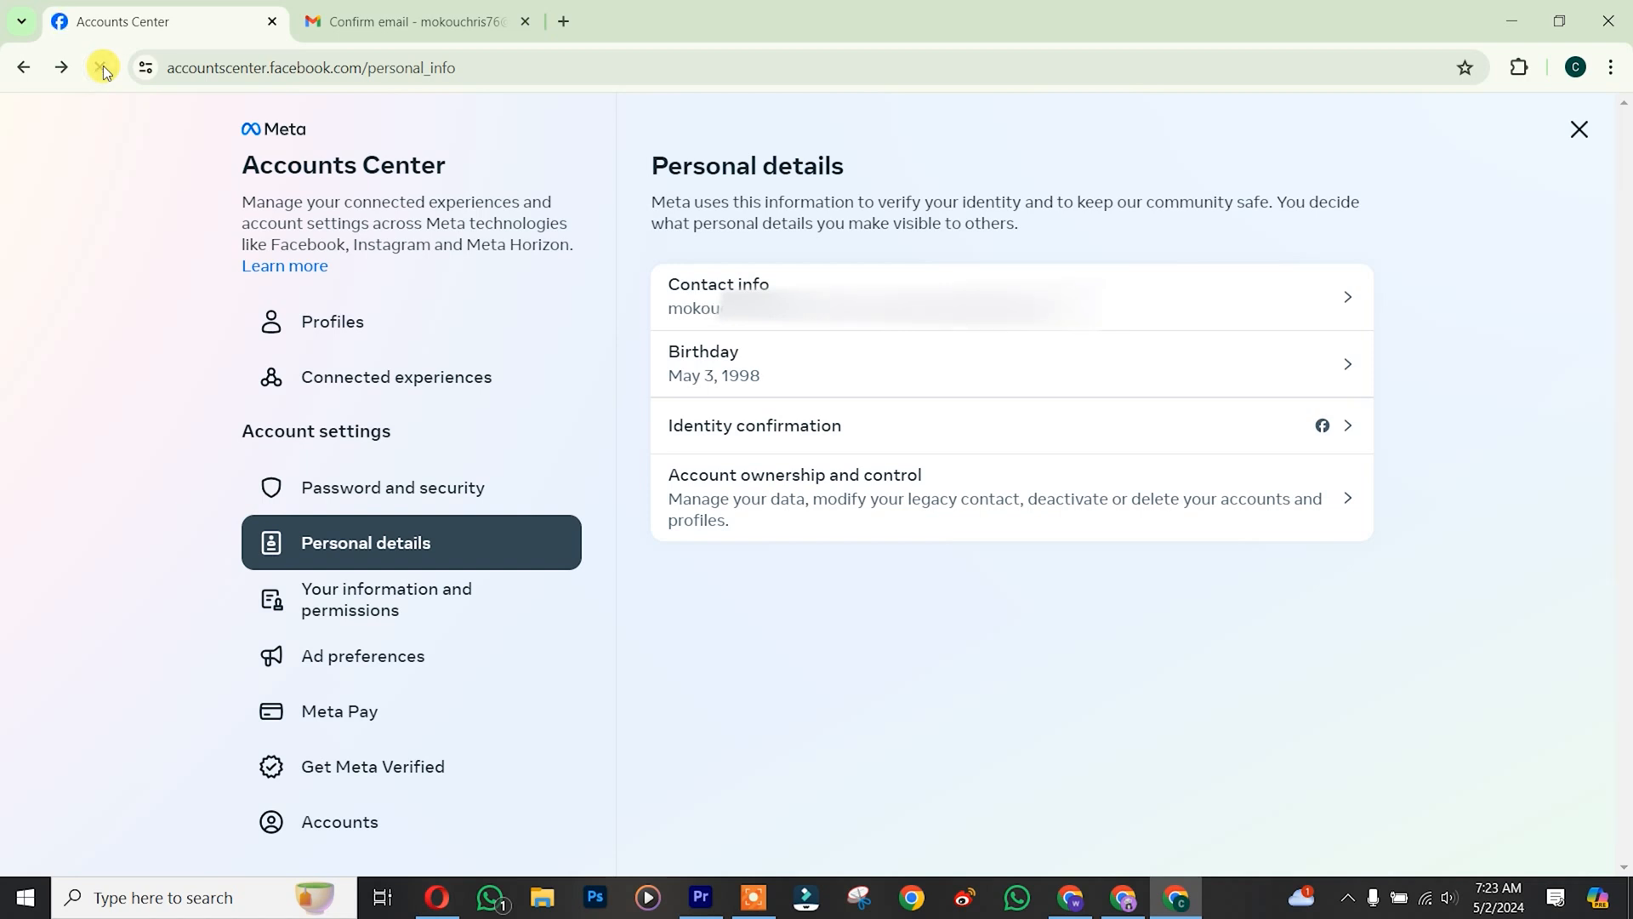
{"action": "mouse_move", "coordinate": [870, 293]}
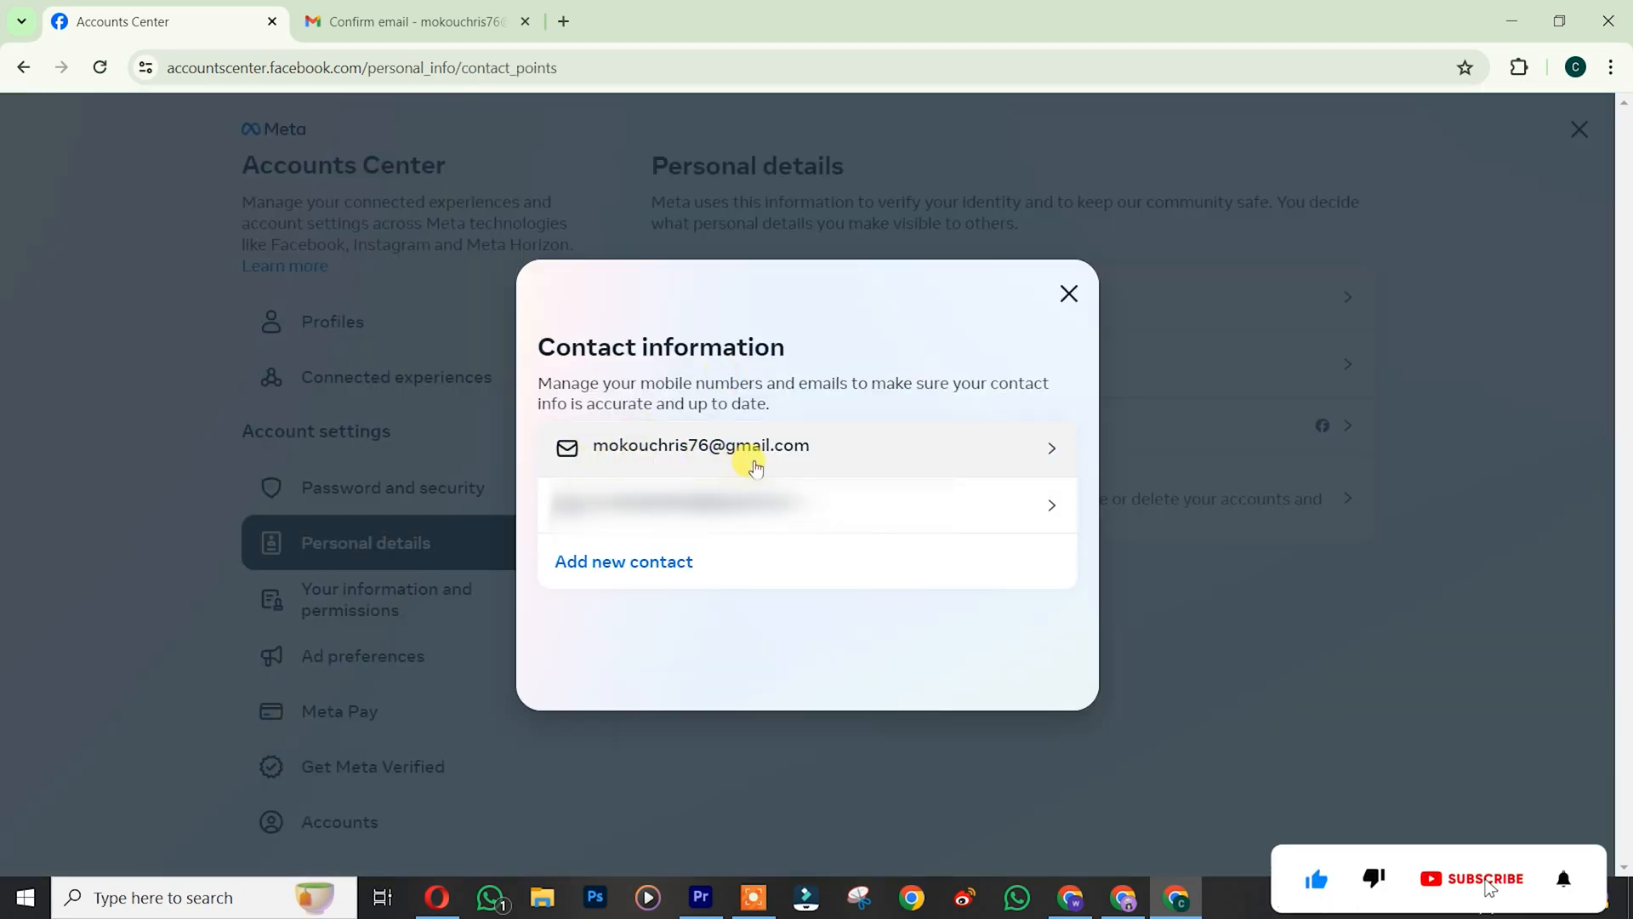
{"action": "left_click", "coordinate": [1484, 879]}
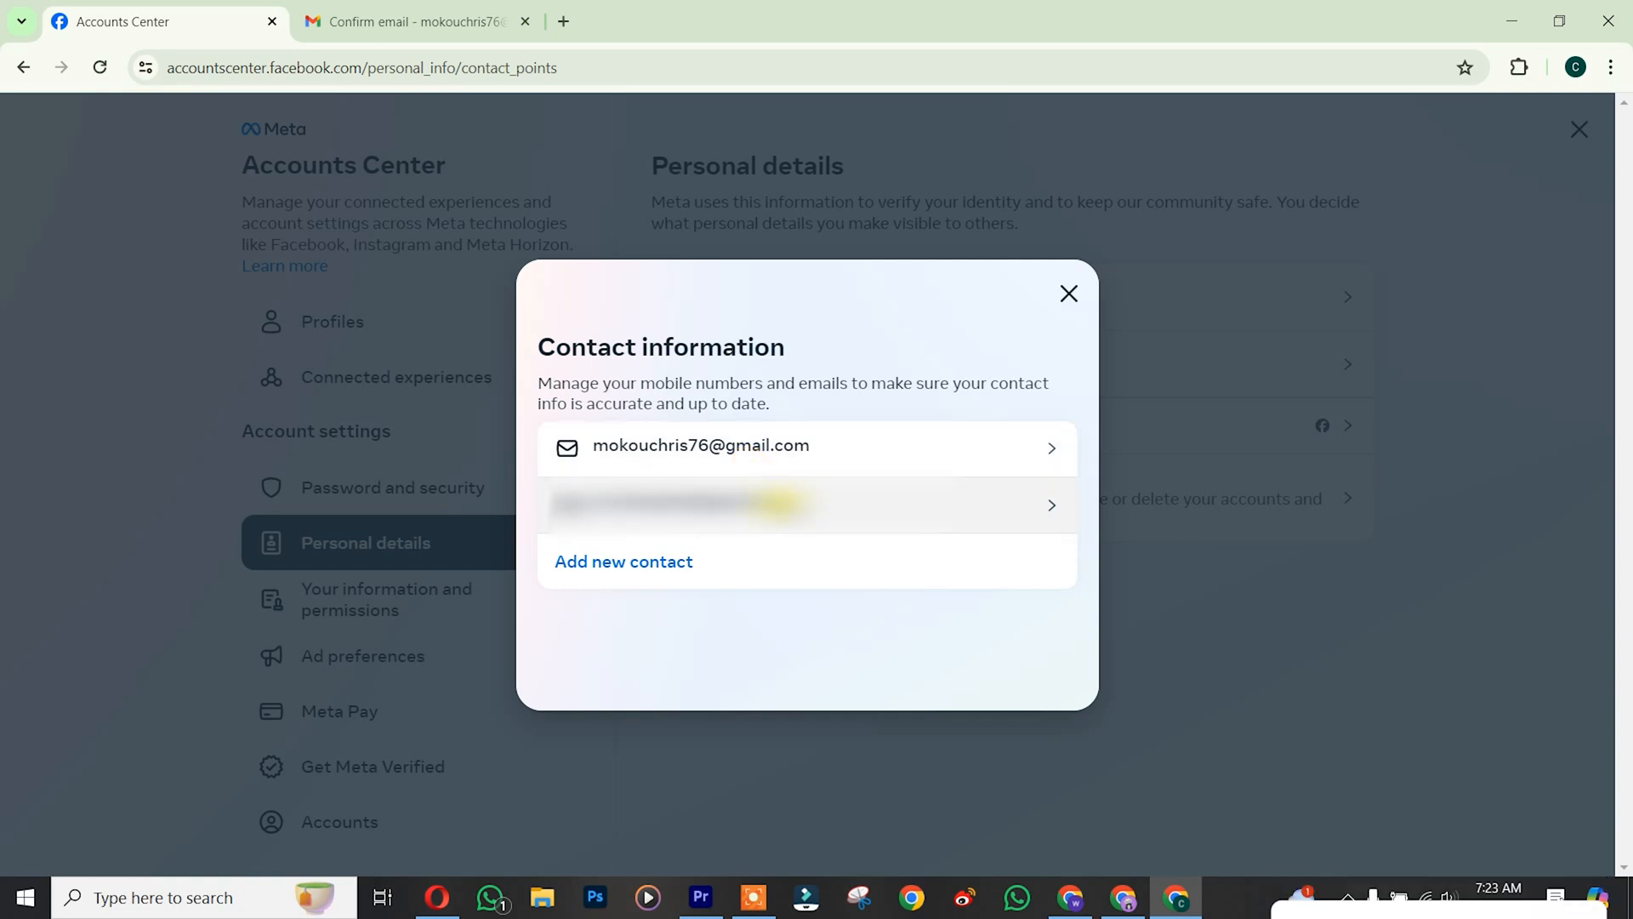
{"action": "left_click", "coordinate": [807, 505]}
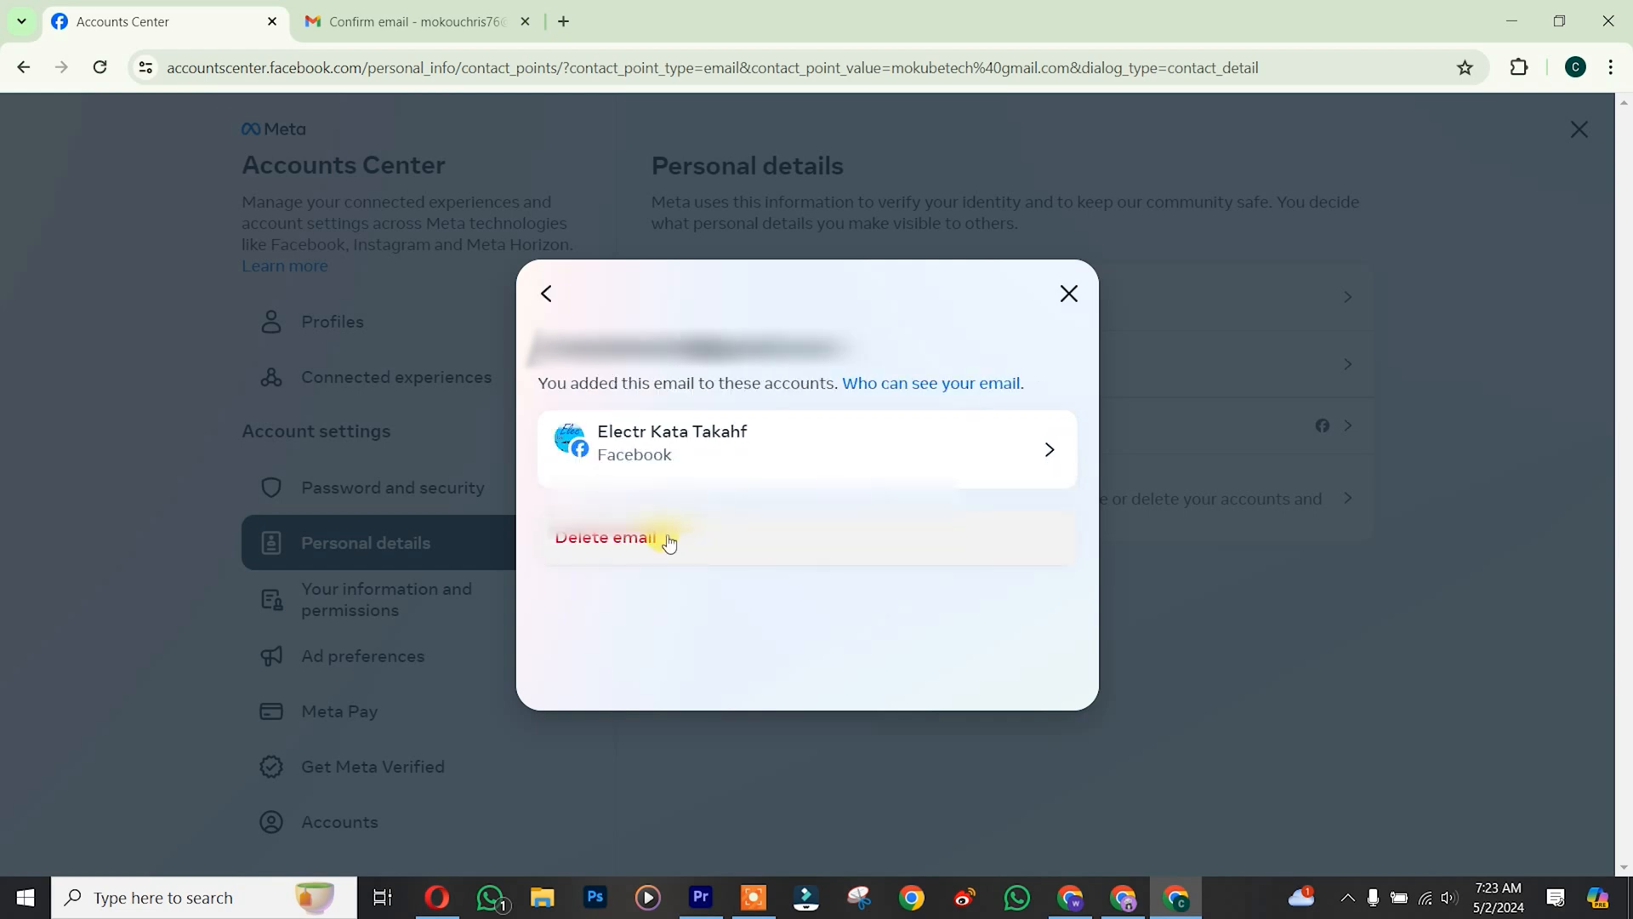
{"action": "left_click", "coordinate": [605, 536]}
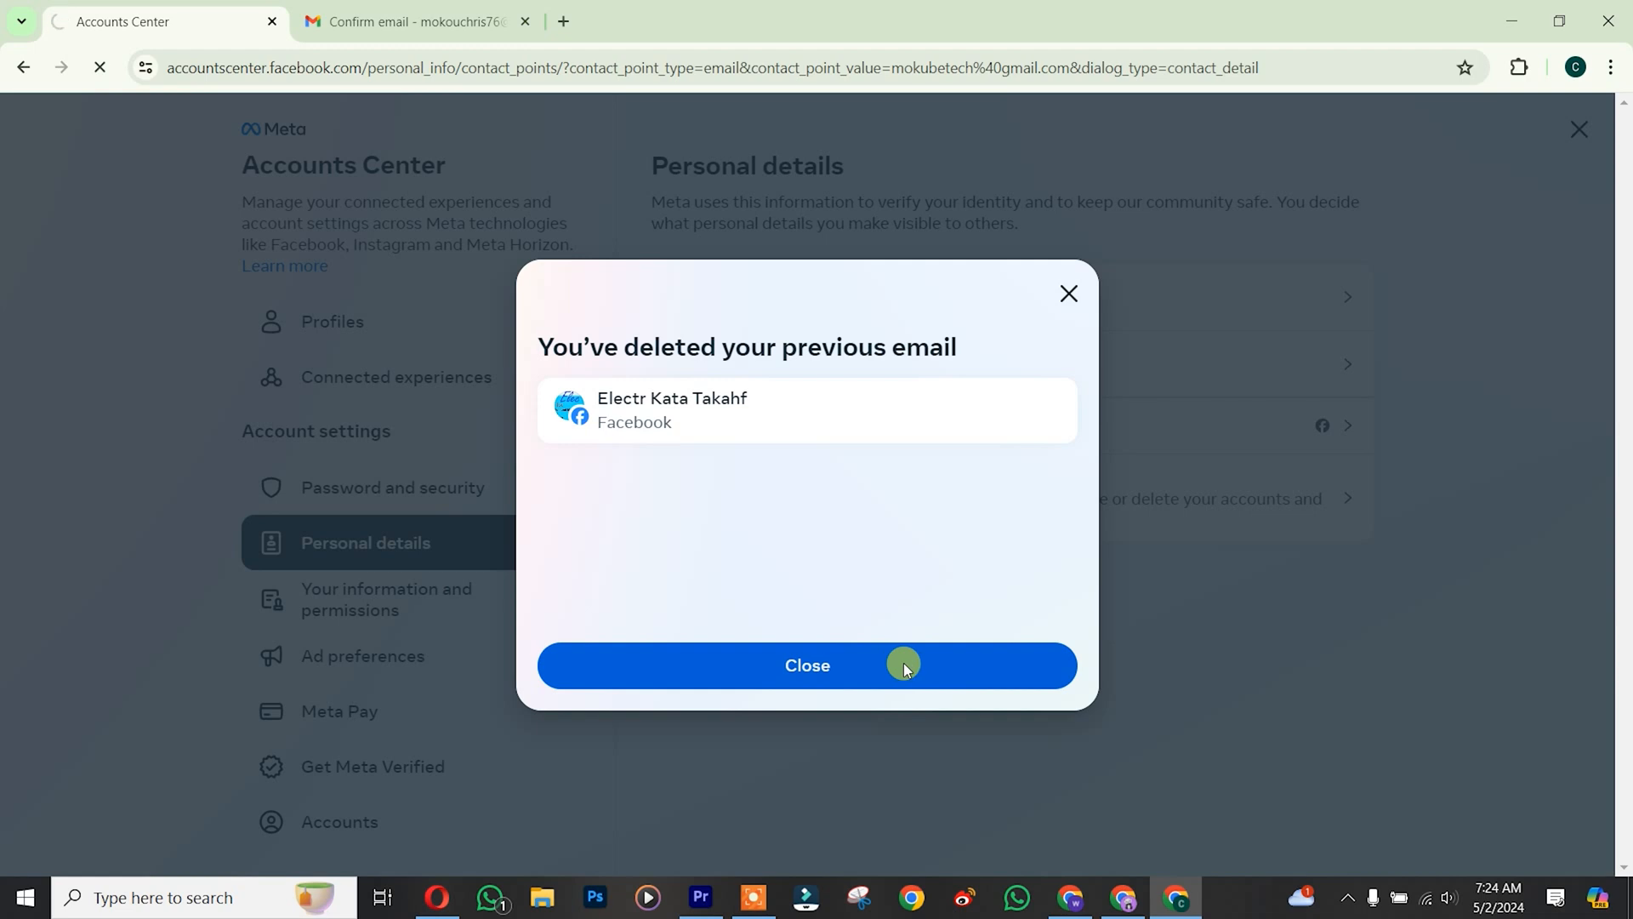
{"action": "left_click", "coordinate": [808, 665]}
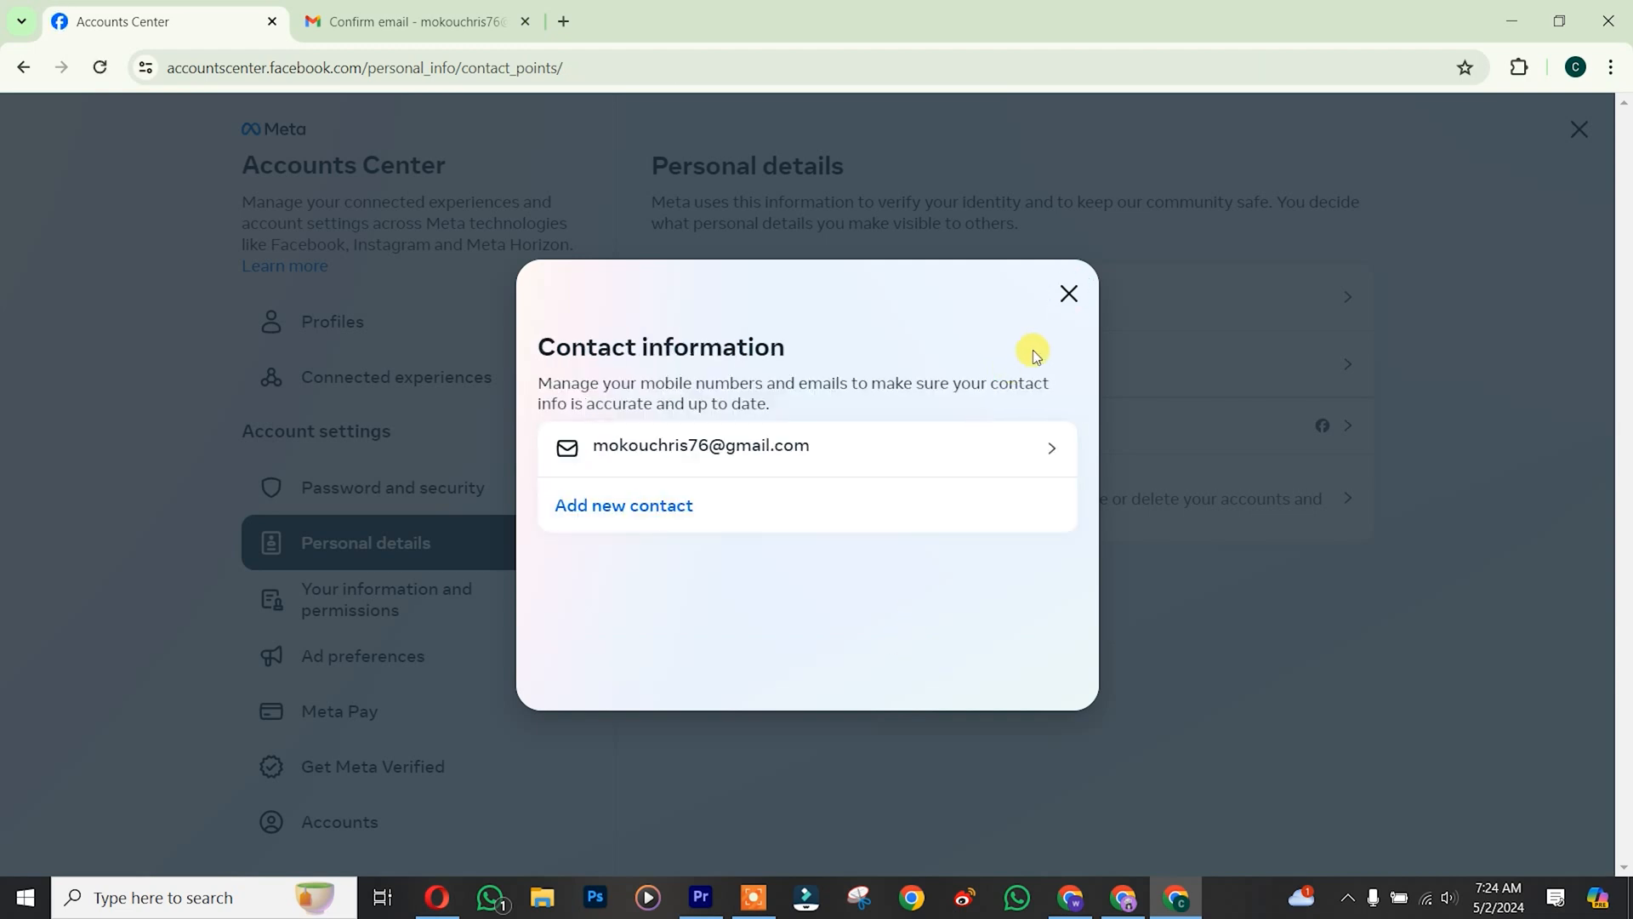
{"action": "mouse_move", "coordinate": [1062, 328]}
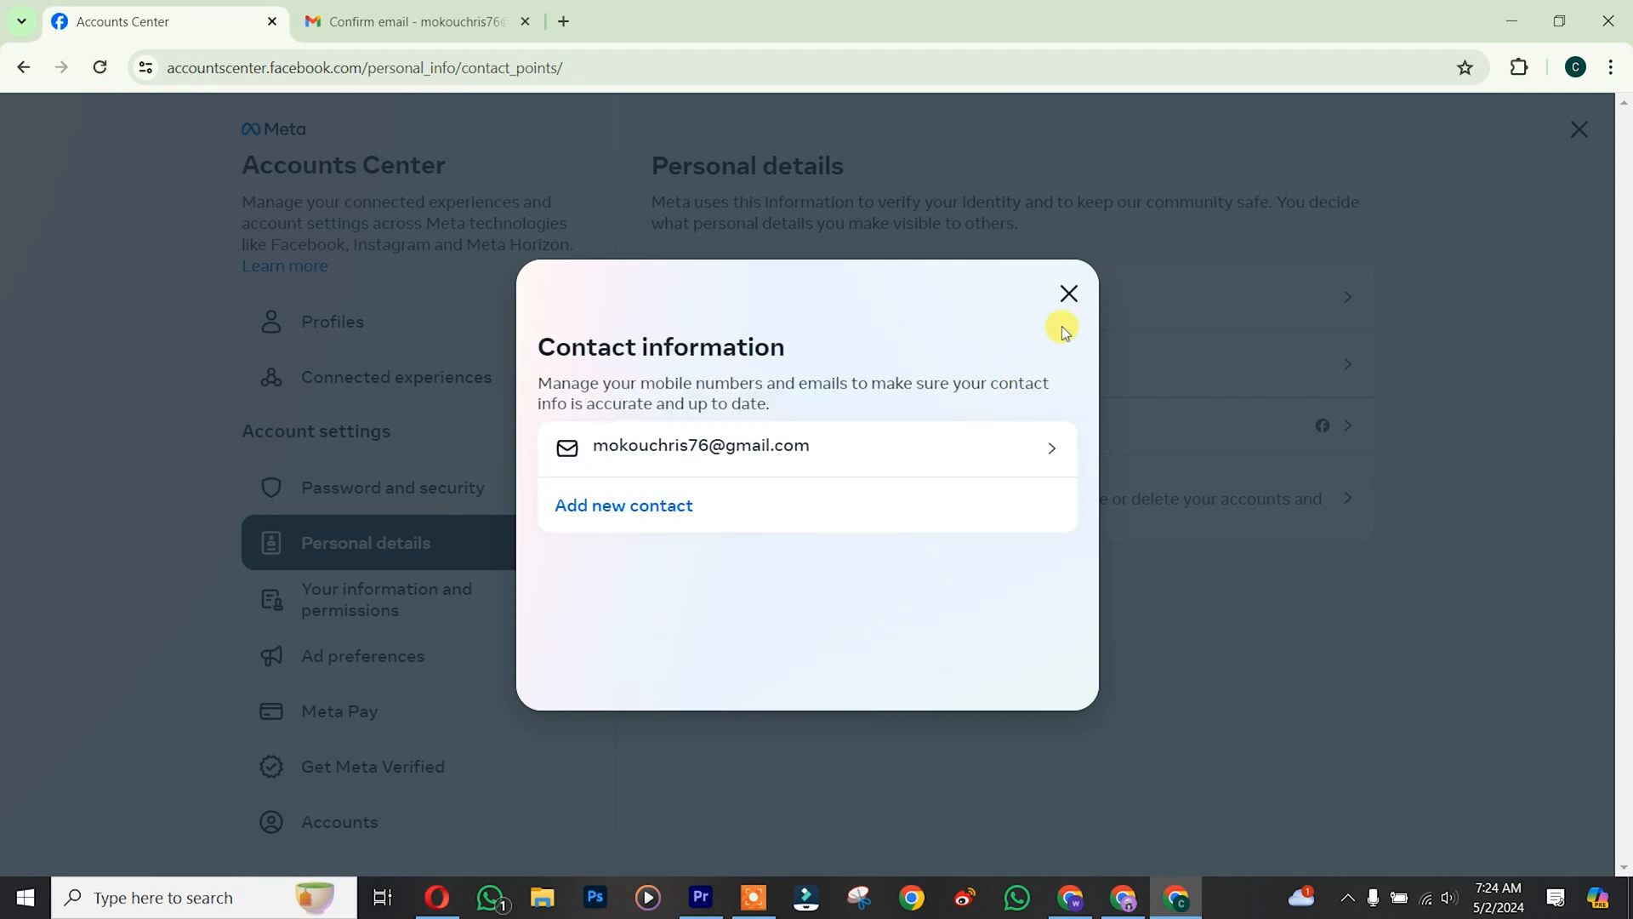